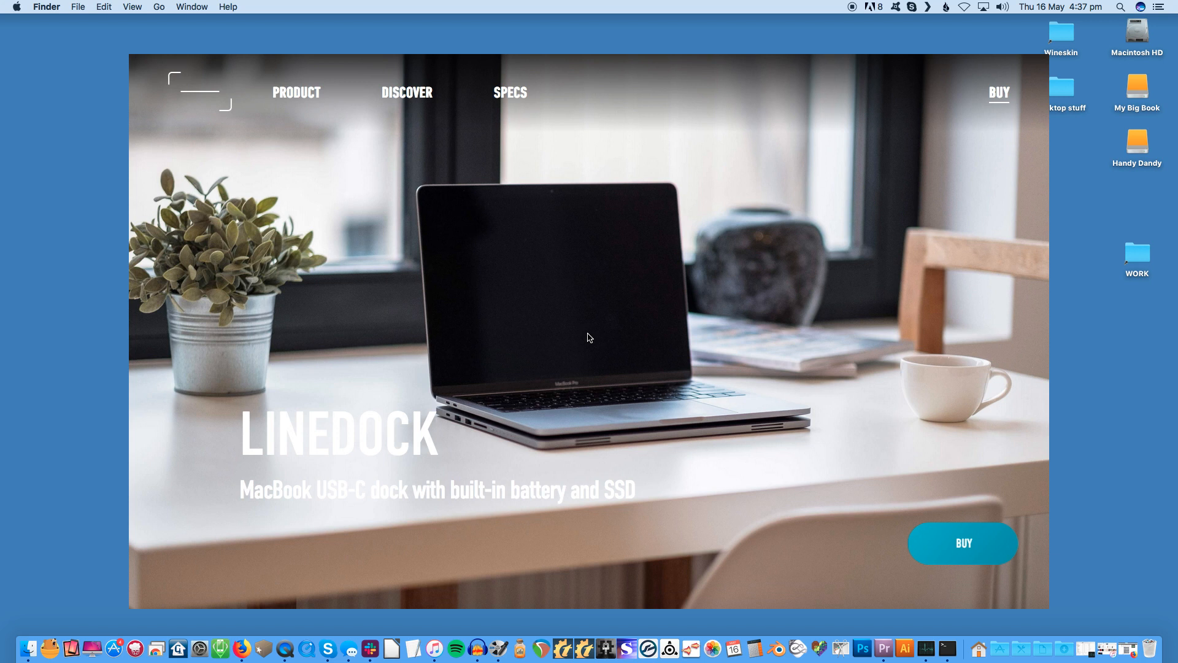
pyautogui.moveTo(411, 250)
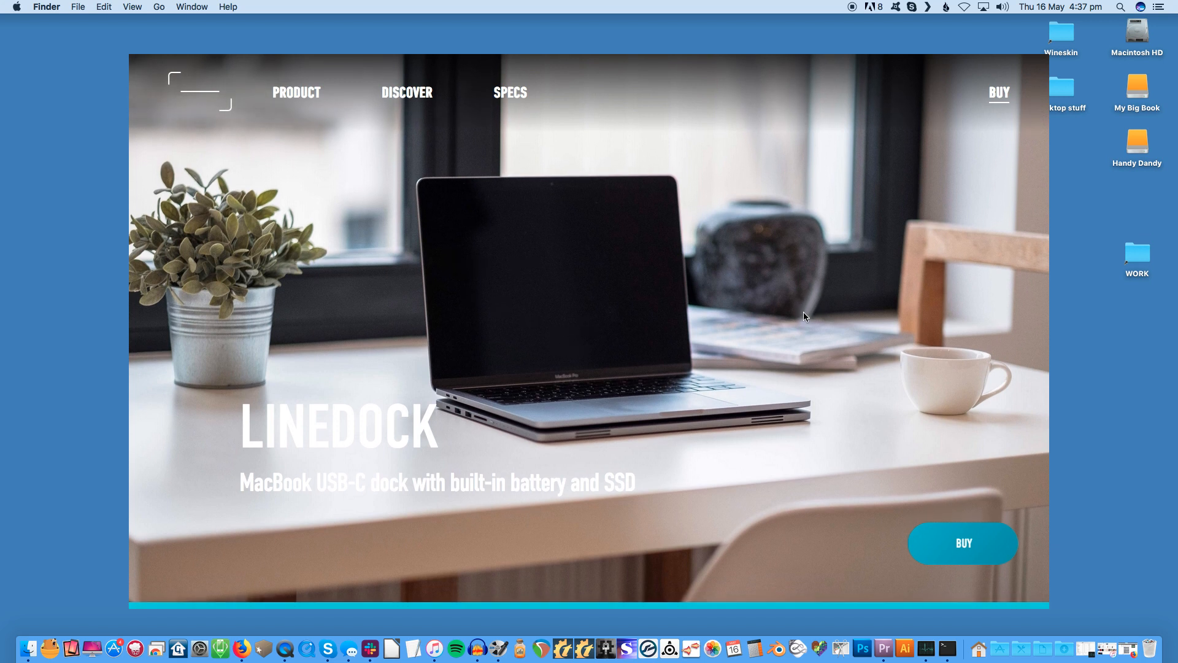
# Step: Scroll the Linedock homepage past One More Day, Dongle-Free, Gear and Compatibility to Central Hub
pyautogui.scroll(-3)
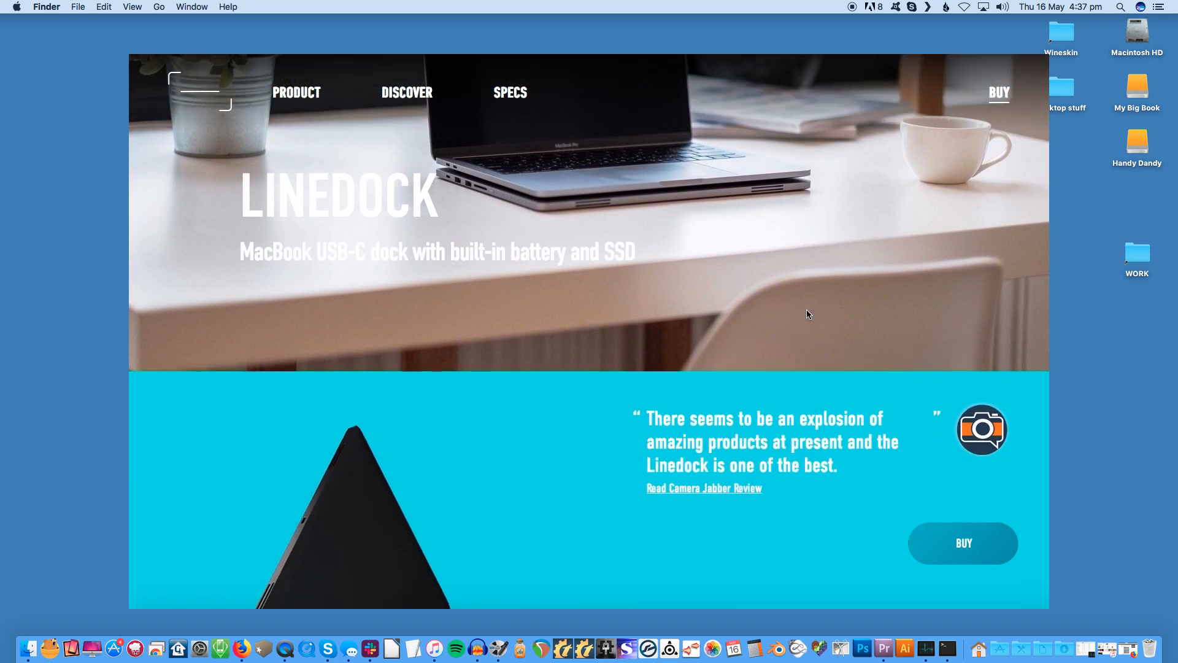
pyautogui.scroll(-3)
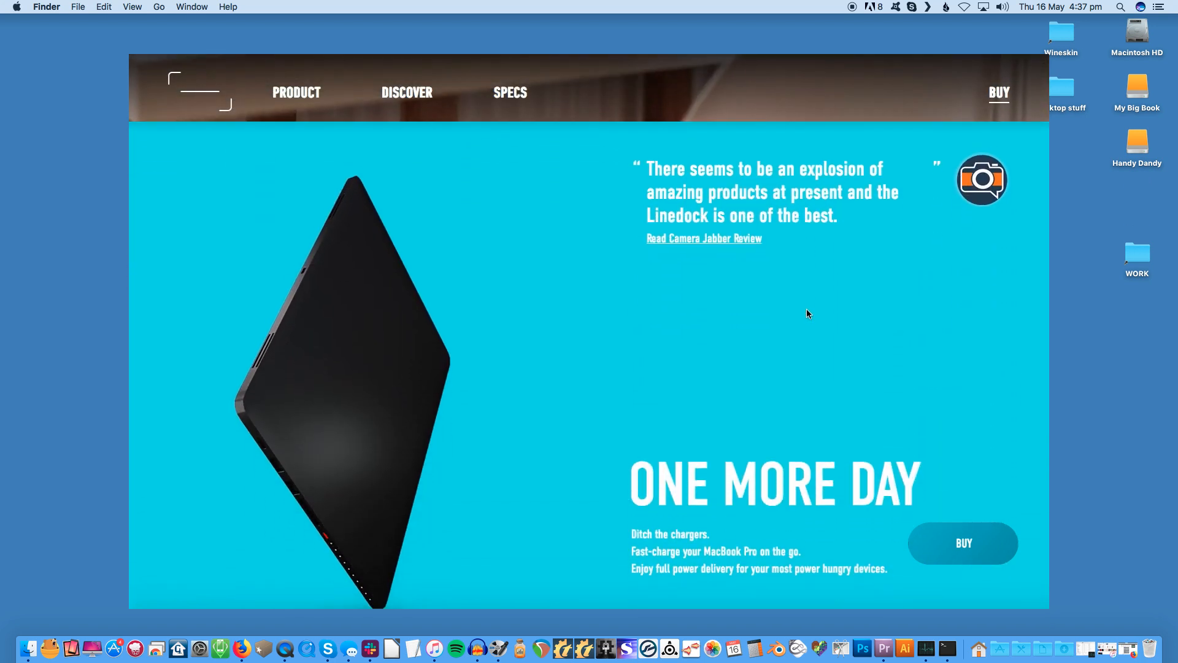
pyautogui.scroll(-3)
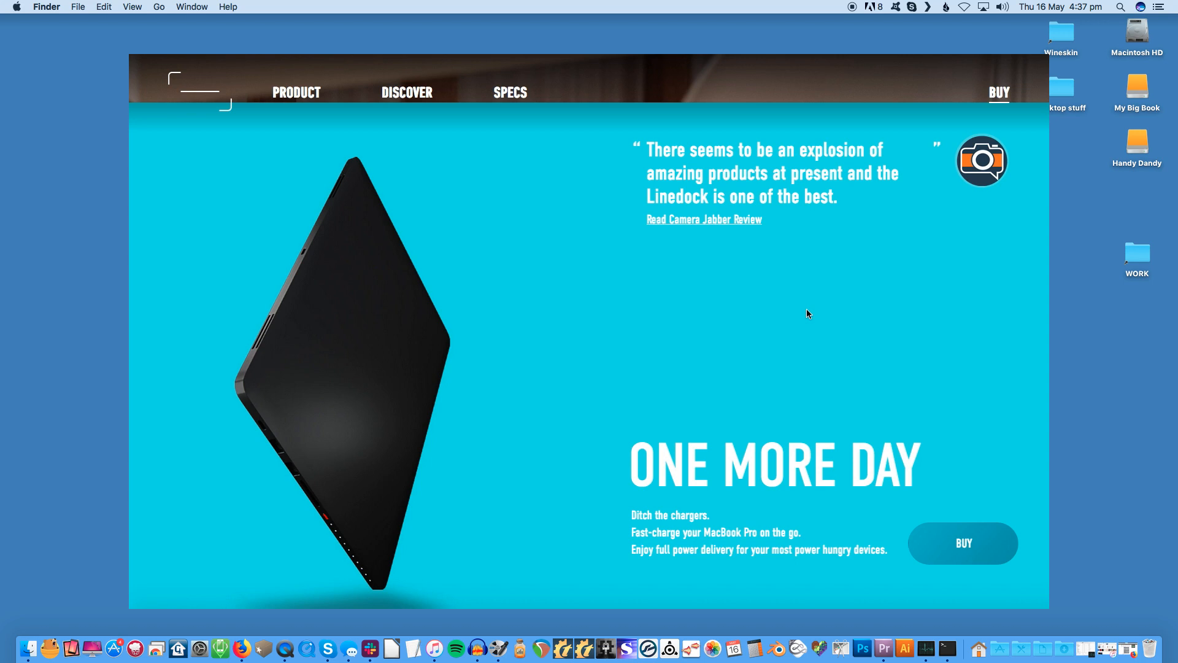
pyautogui.moveTo(750, 296)
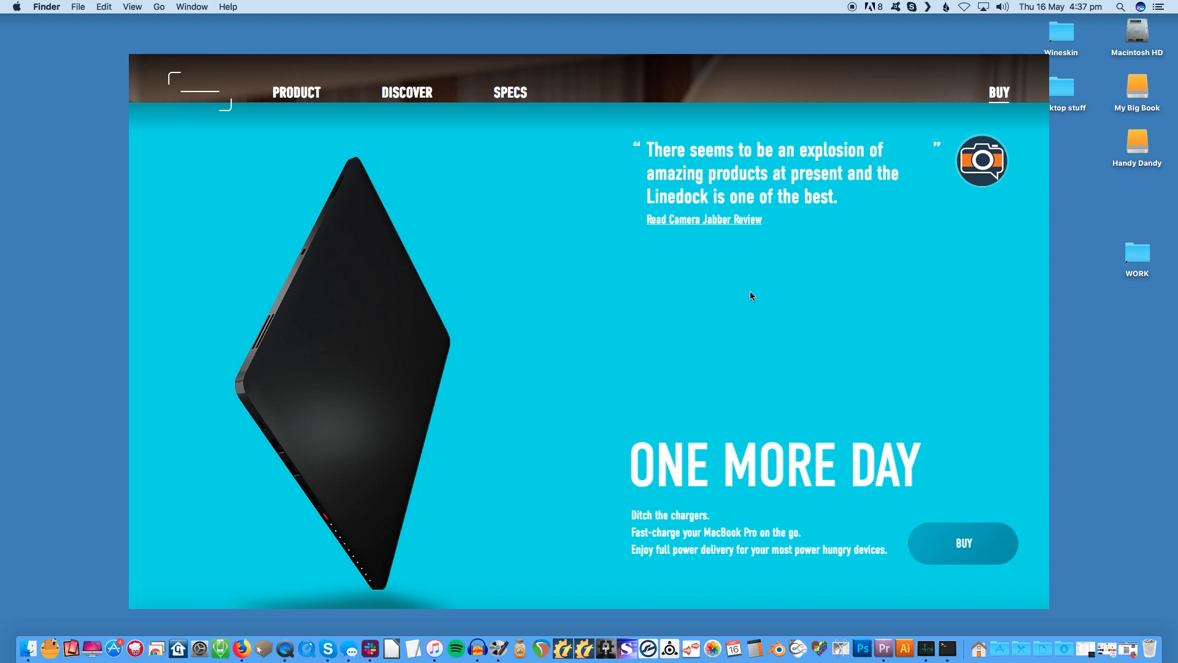
pyautogui.moveTo(741, 302)
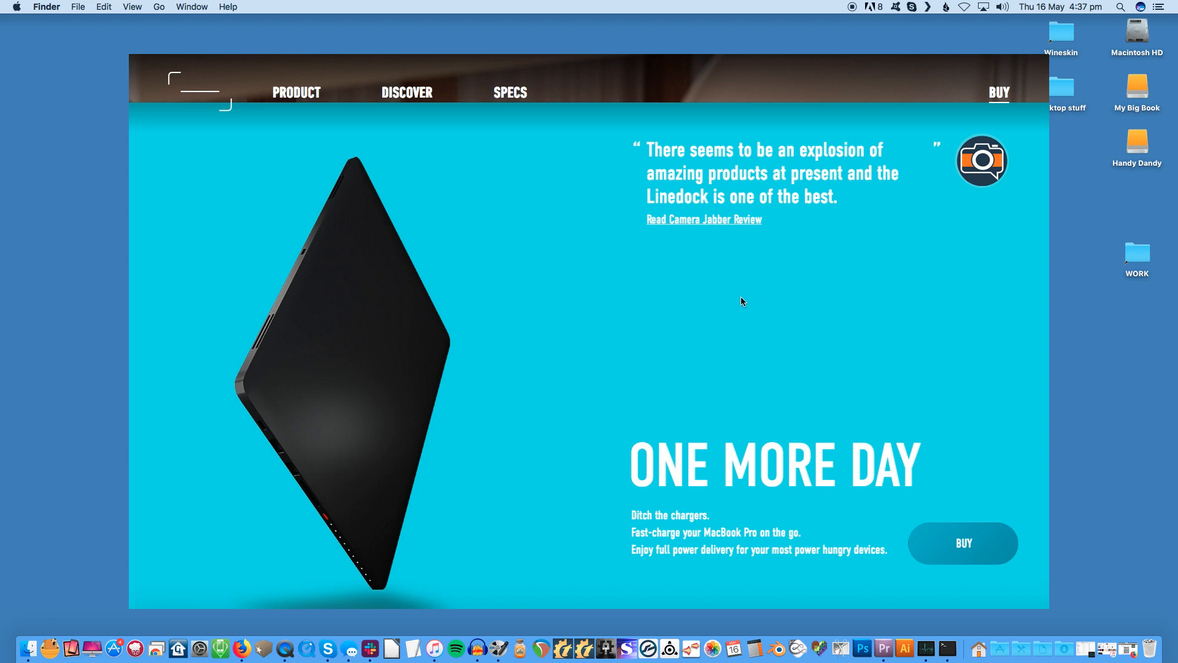
pyautogui.scroll(-3)
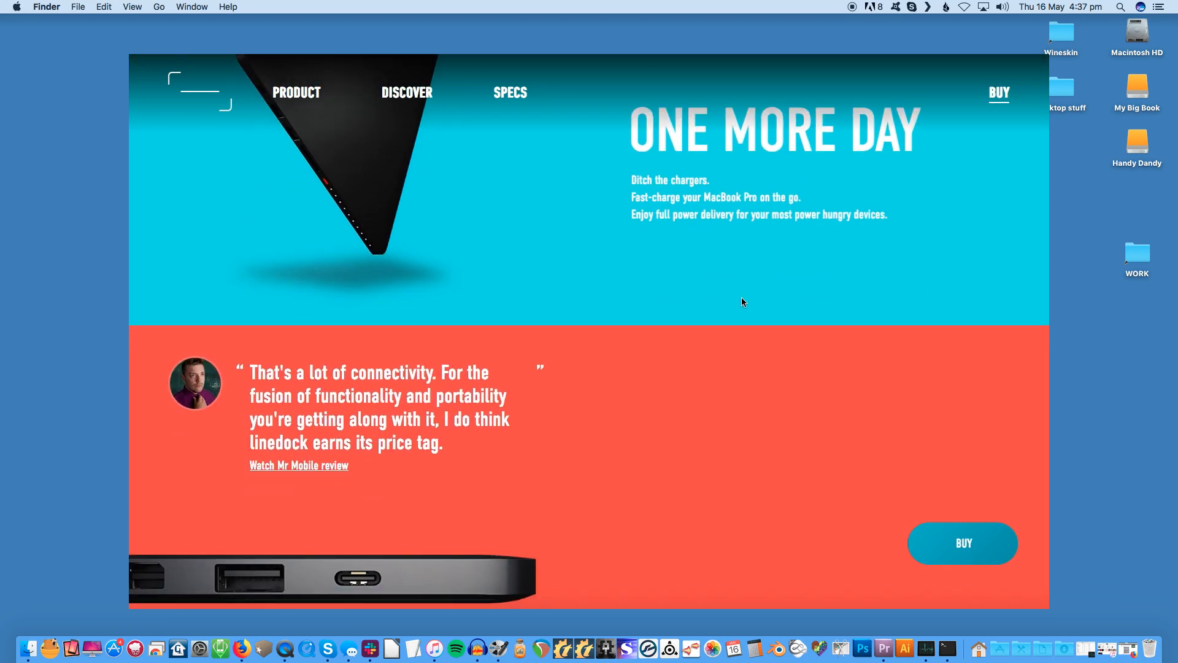
pyautogui.scroll(-3)
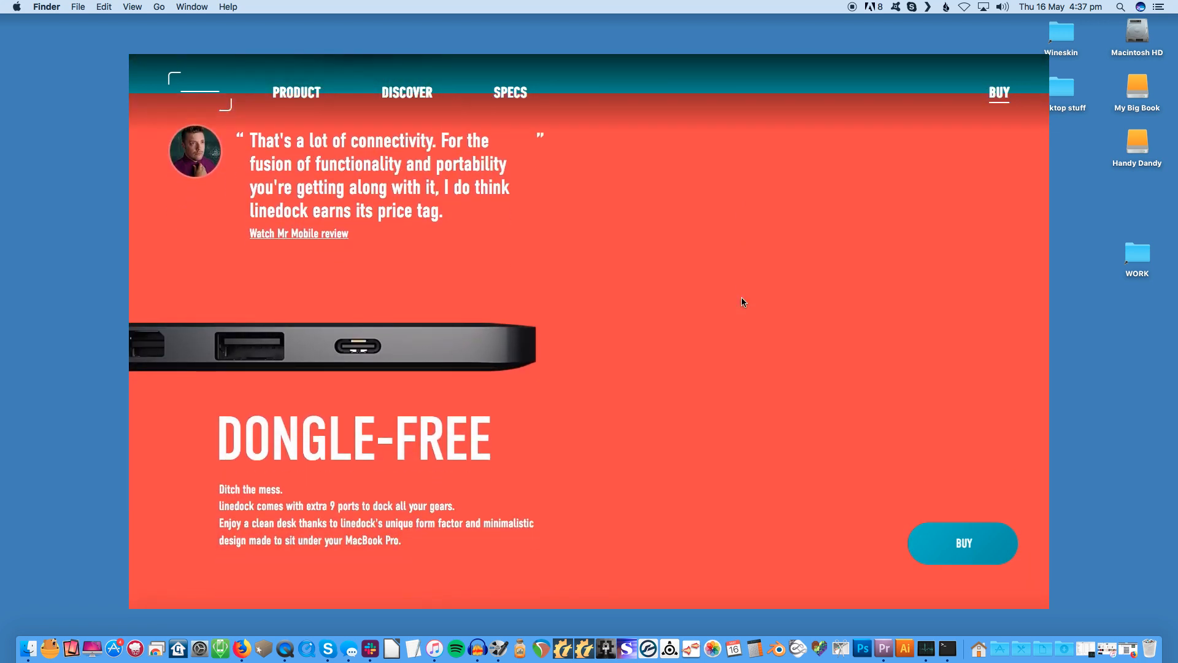
pyautogui.scroll(-3)
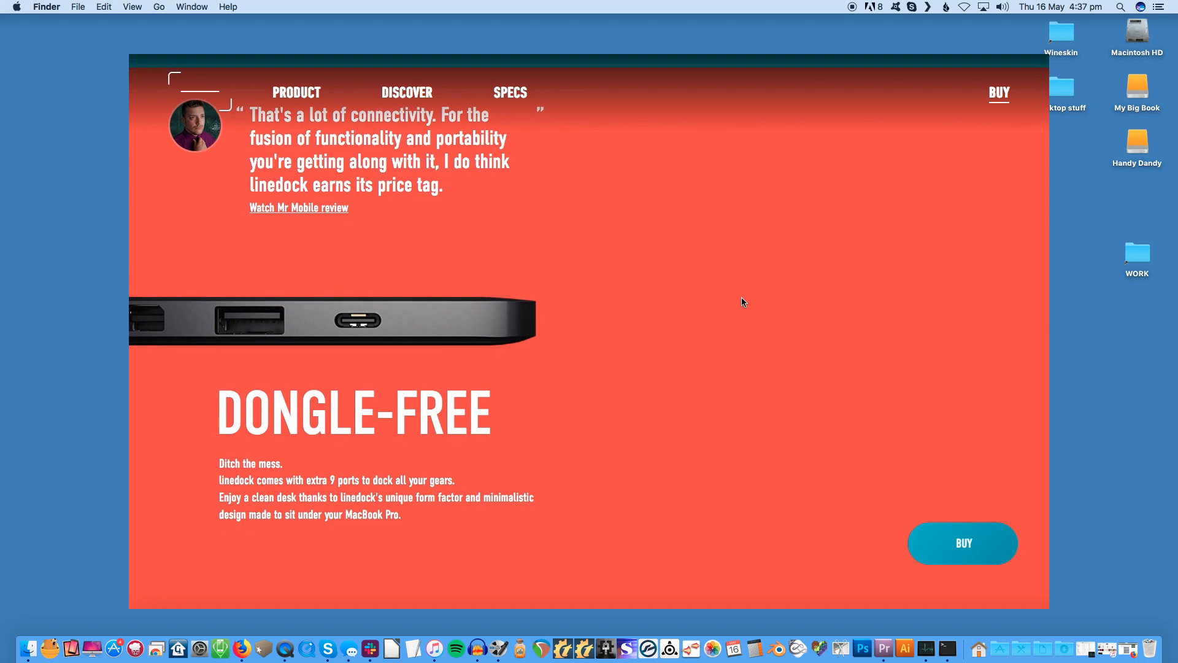
pyautogui.scroll(-3)
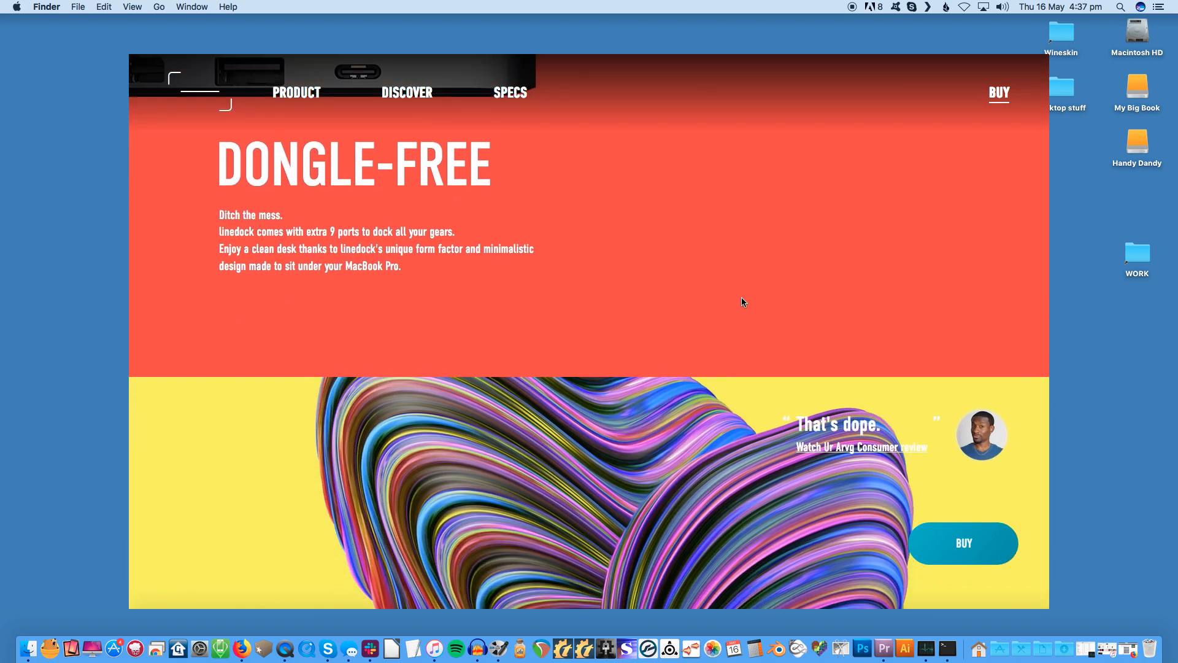
pyautogui.scroll(-3)
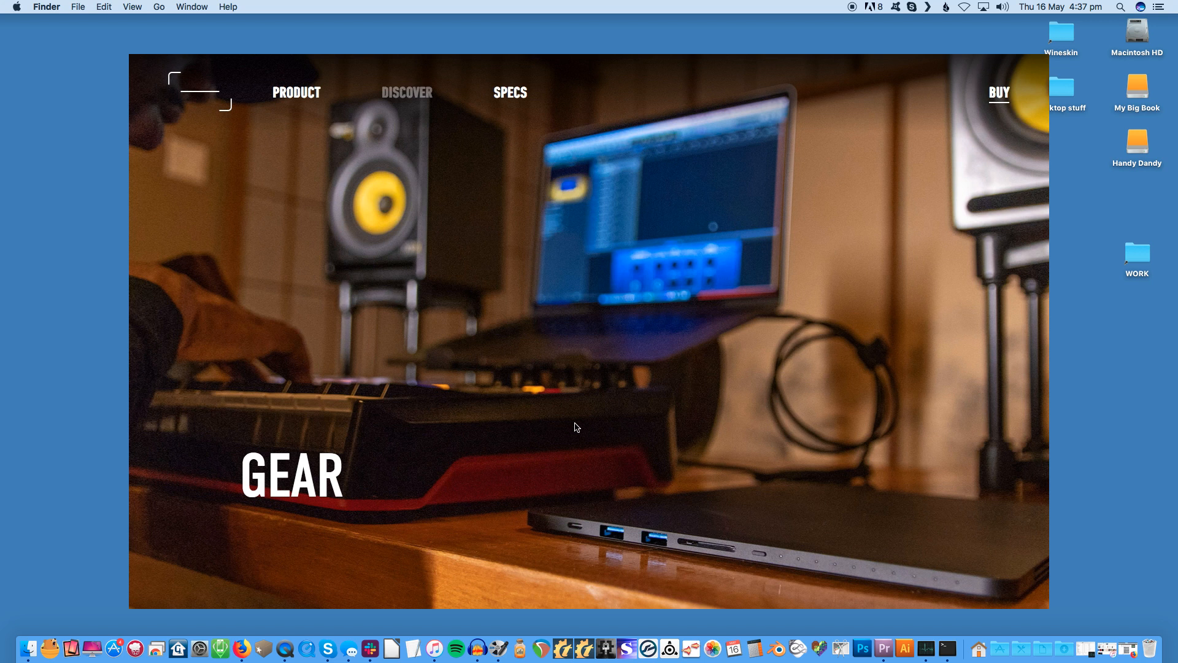
pyautogui.moveTo(542, 427)
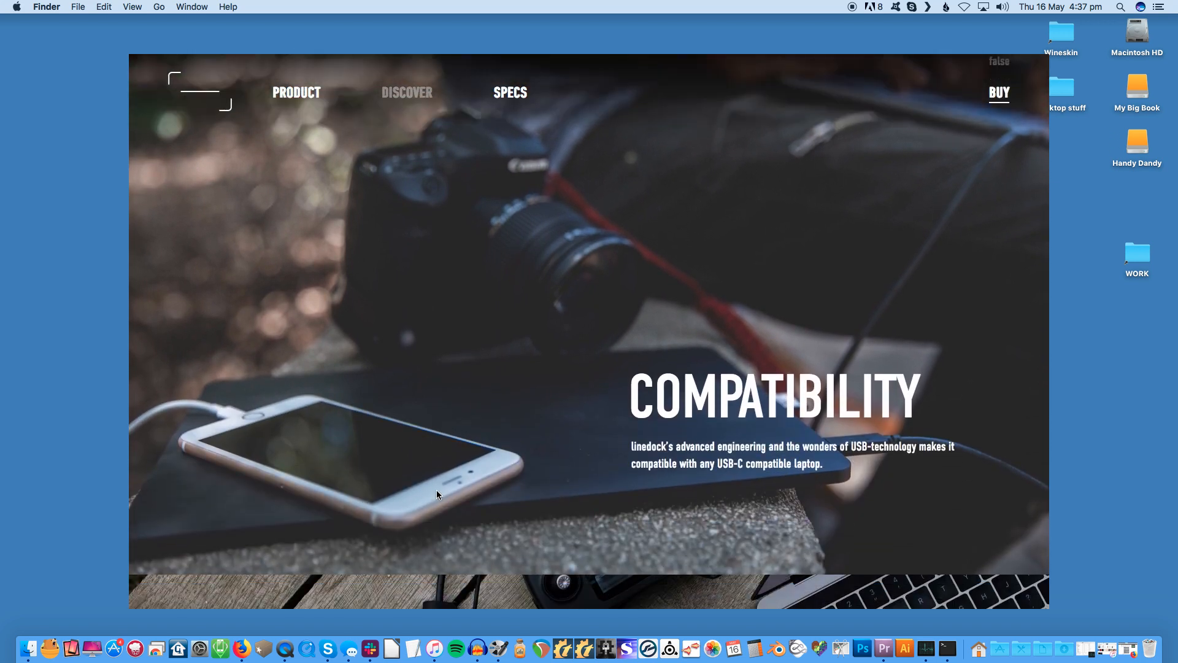
pyautogui.scroll(-3)
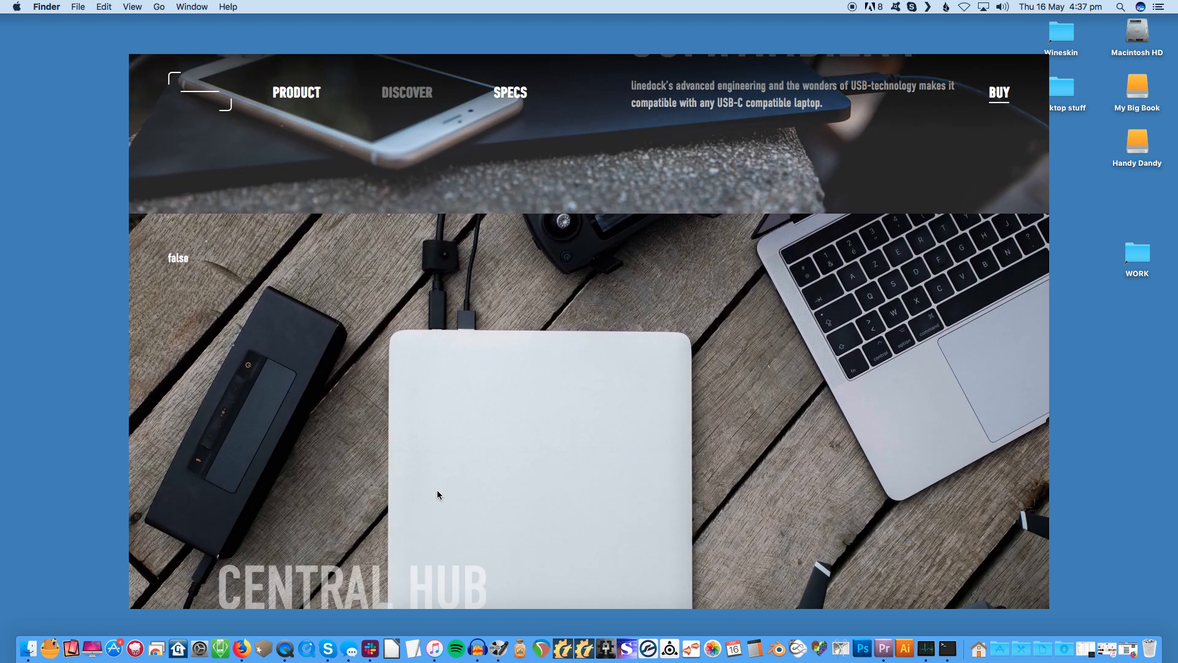
pyautogui.scroll(-3)
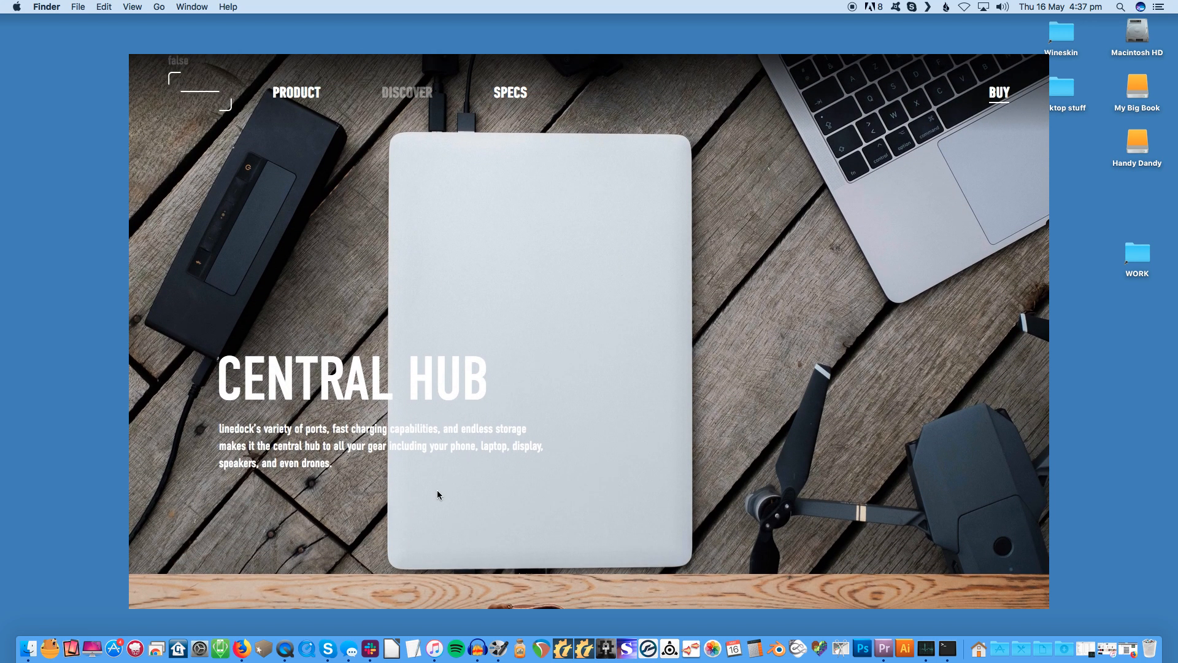
pyautogui.scroll(-3)
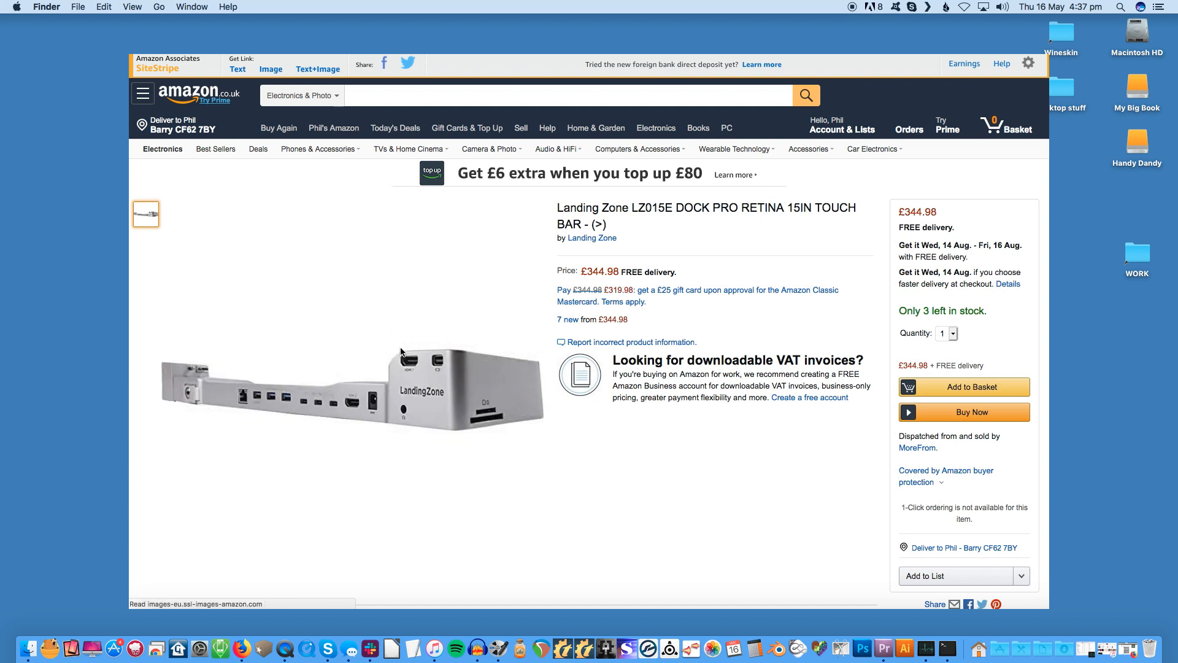
# Step: Scroll to the Landing Zone dock's main image and enlarge it in the image viewer
pyautogui.scroll(-3)
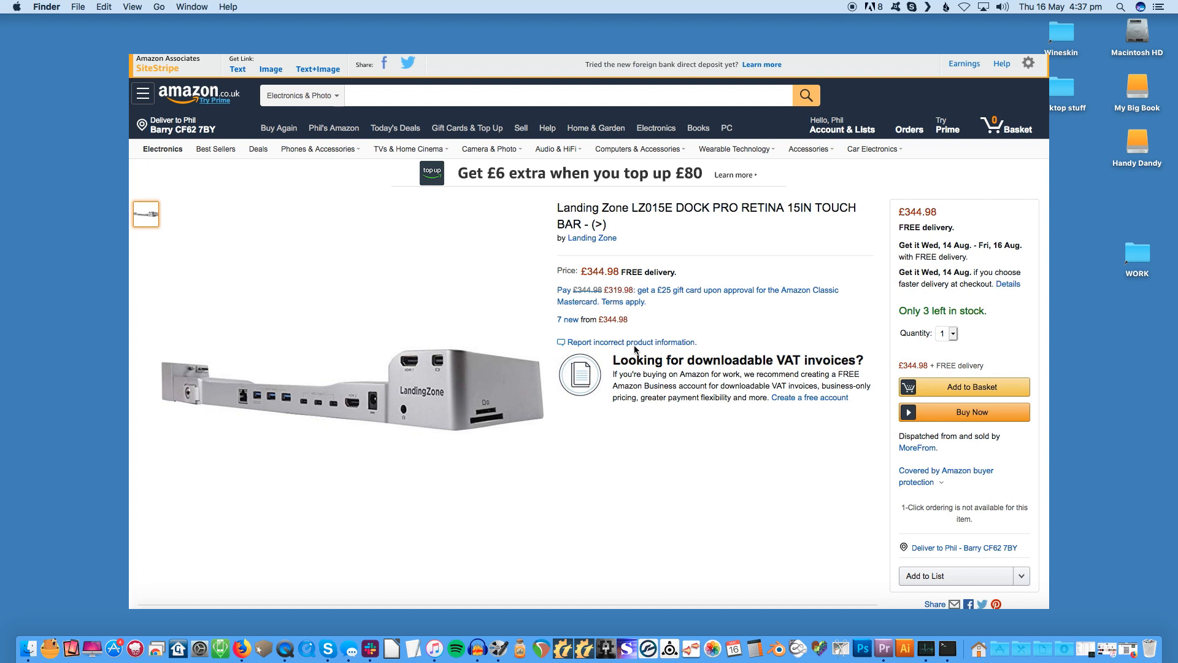
pyautogui.moveTo(557, 375)
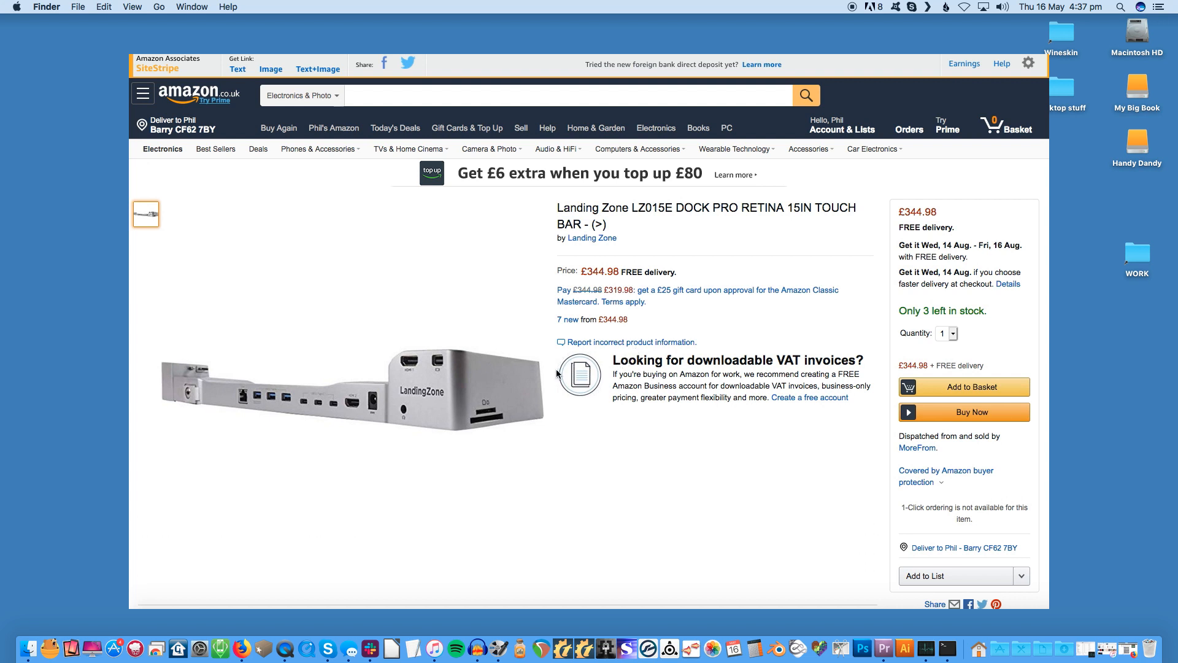
pyautogui.scroll(-3)
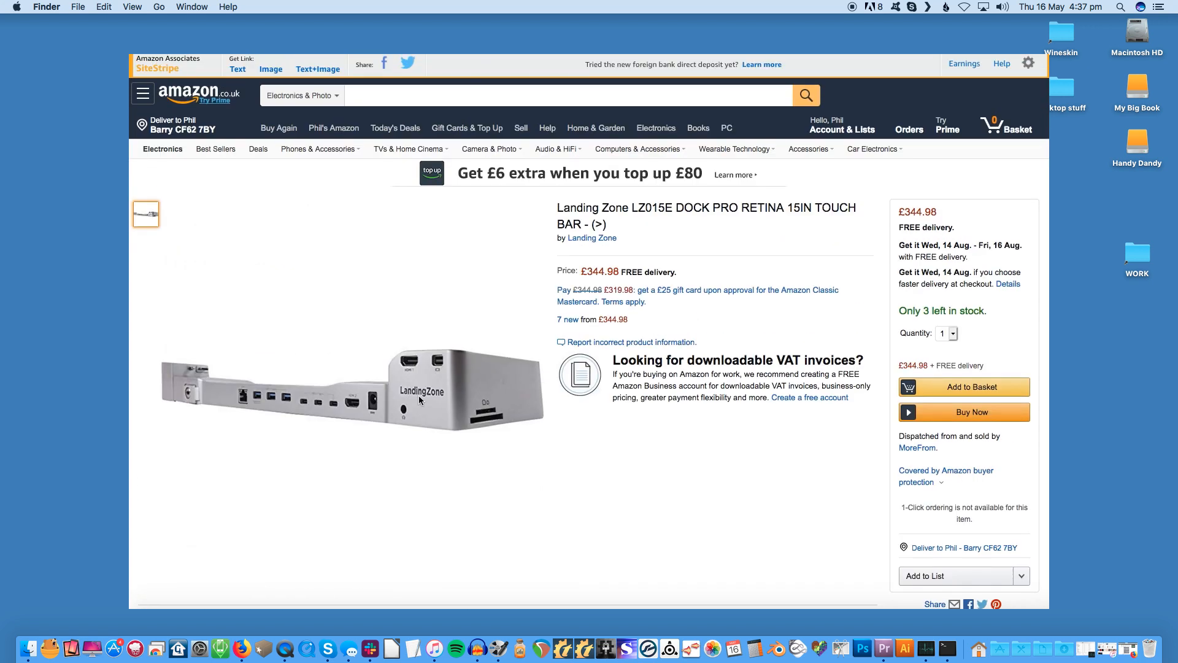
pyautogui.moveTo(352, 400)
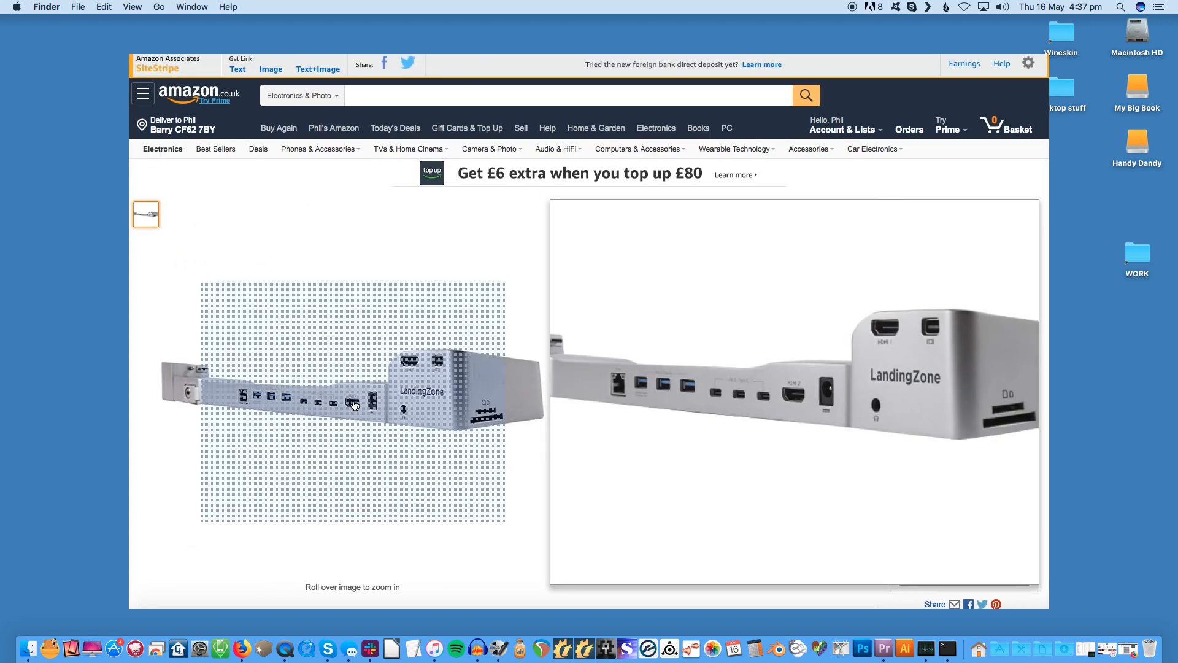
pyautogui.click(352, 400)
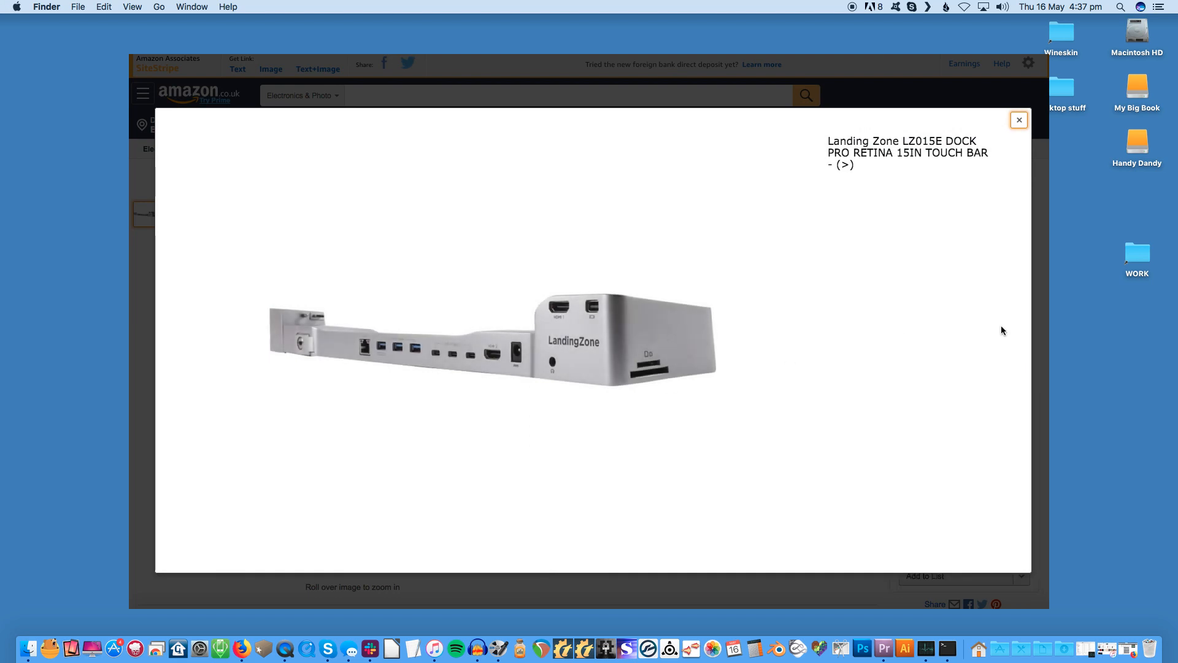
pyautogui.moveTo(952, 339)
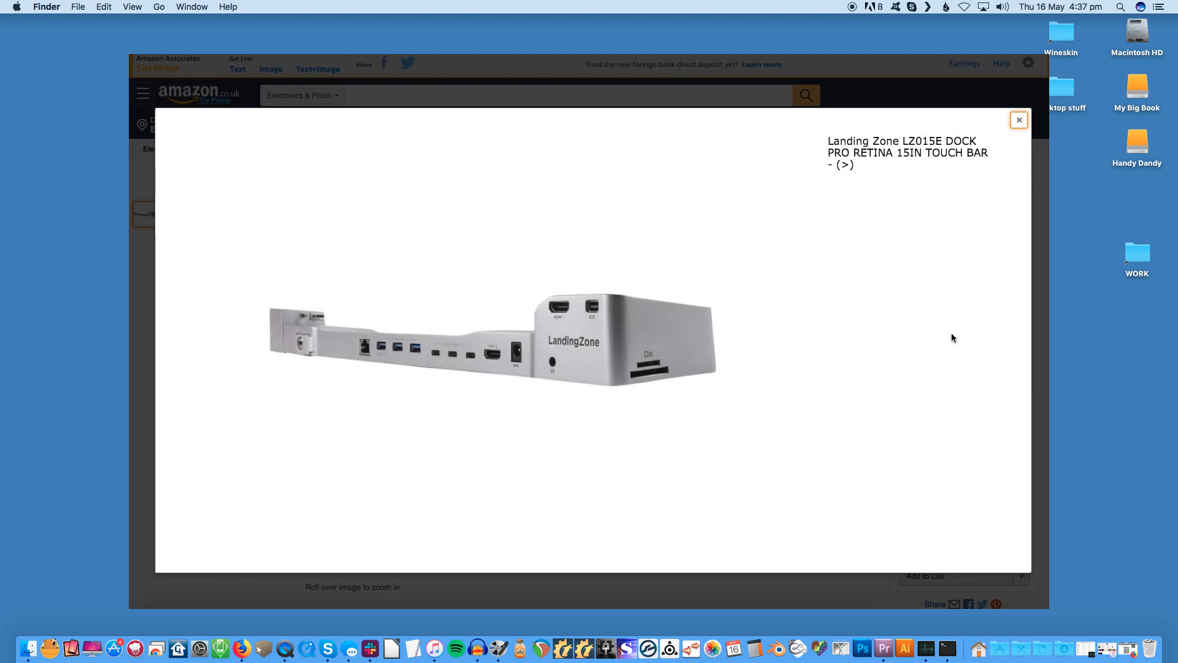
pyautogui.moveTo(378, 345)
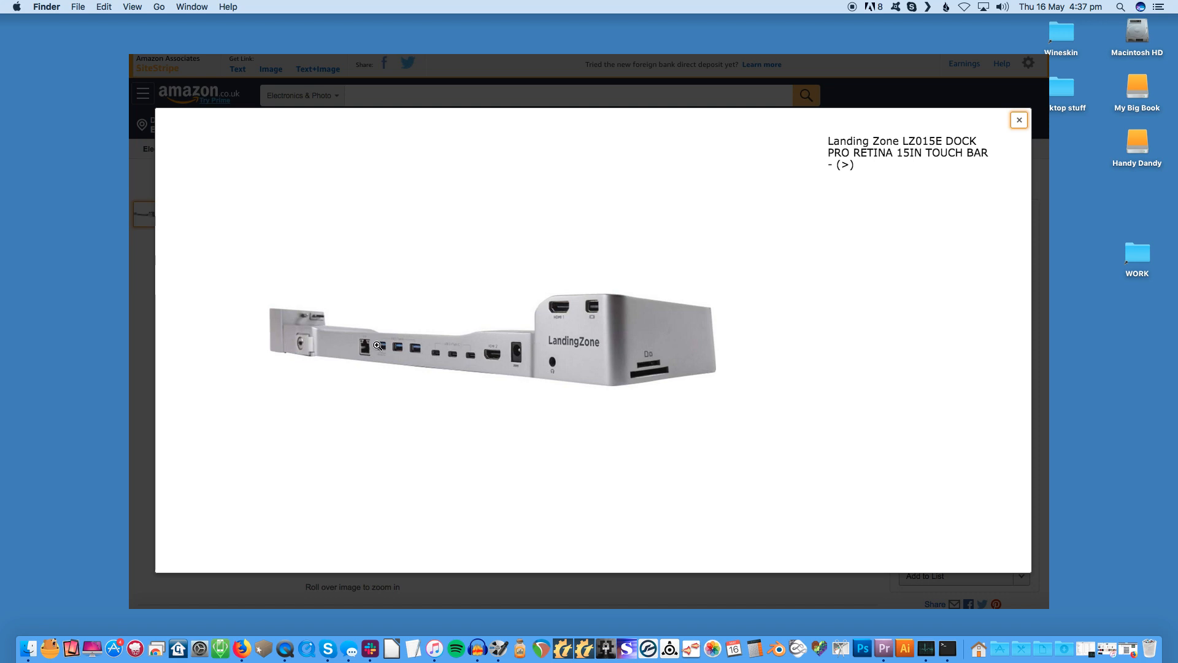
pyautogui.moveTo(355, 349)
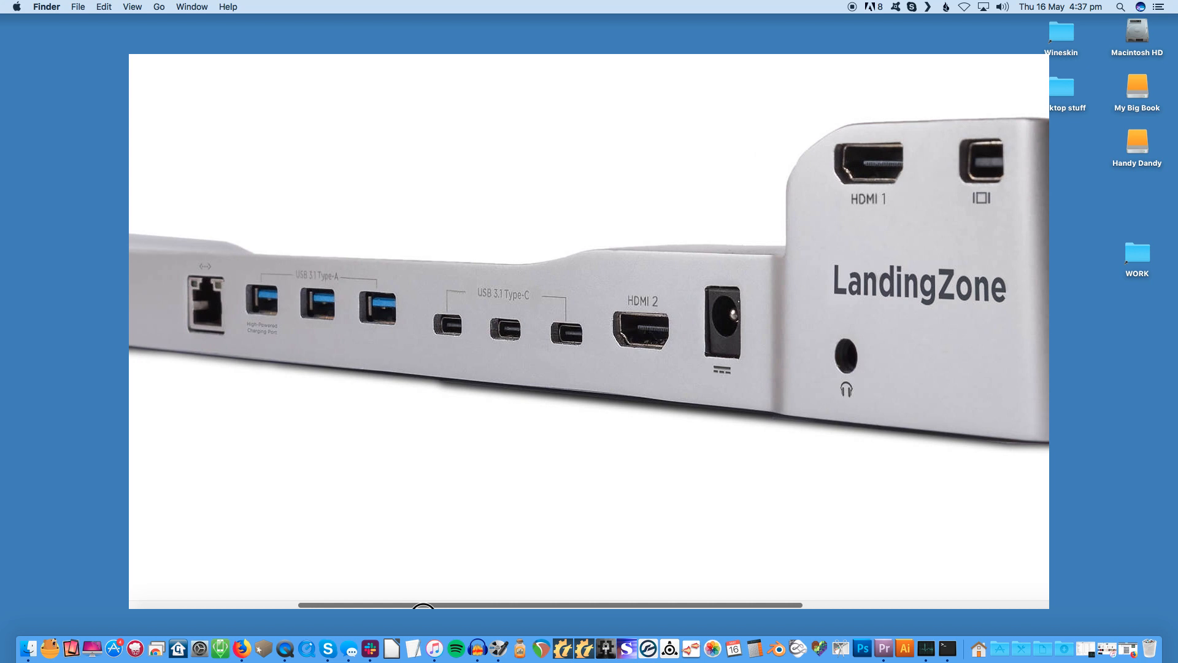
# Step: Pan right across the enlarged LandingZone photo to see its rear ports
pyautogui.hscroll(3)
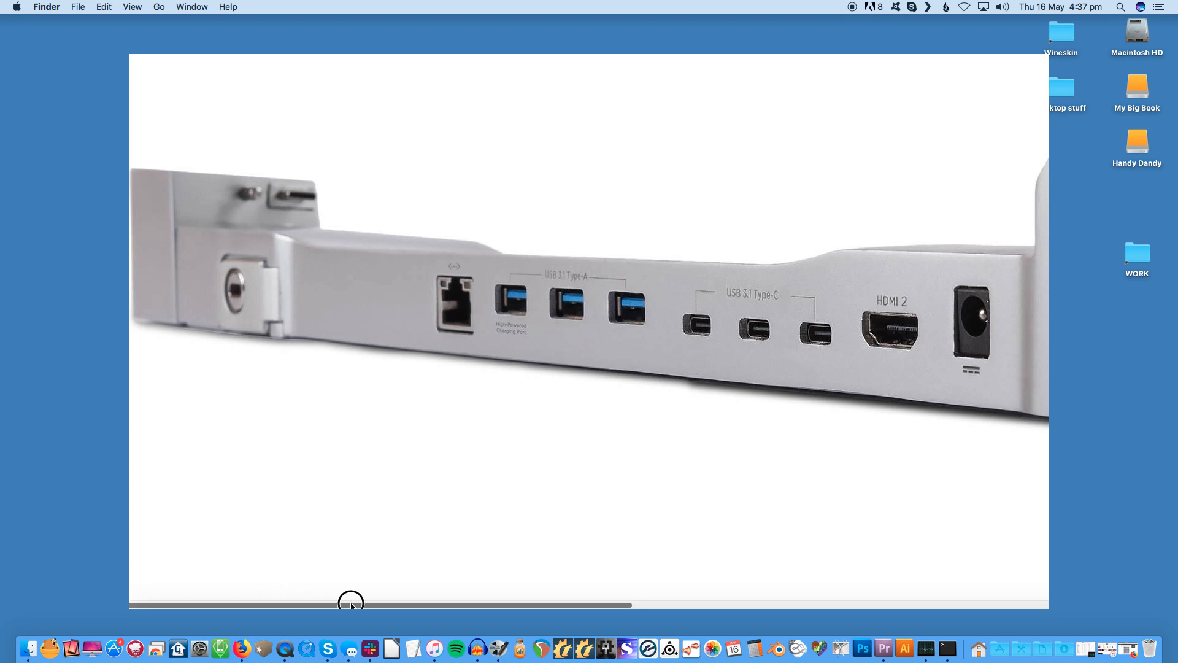
pyautogui.moveTo(349, 602); pyautogui.dragTo(403, 602)
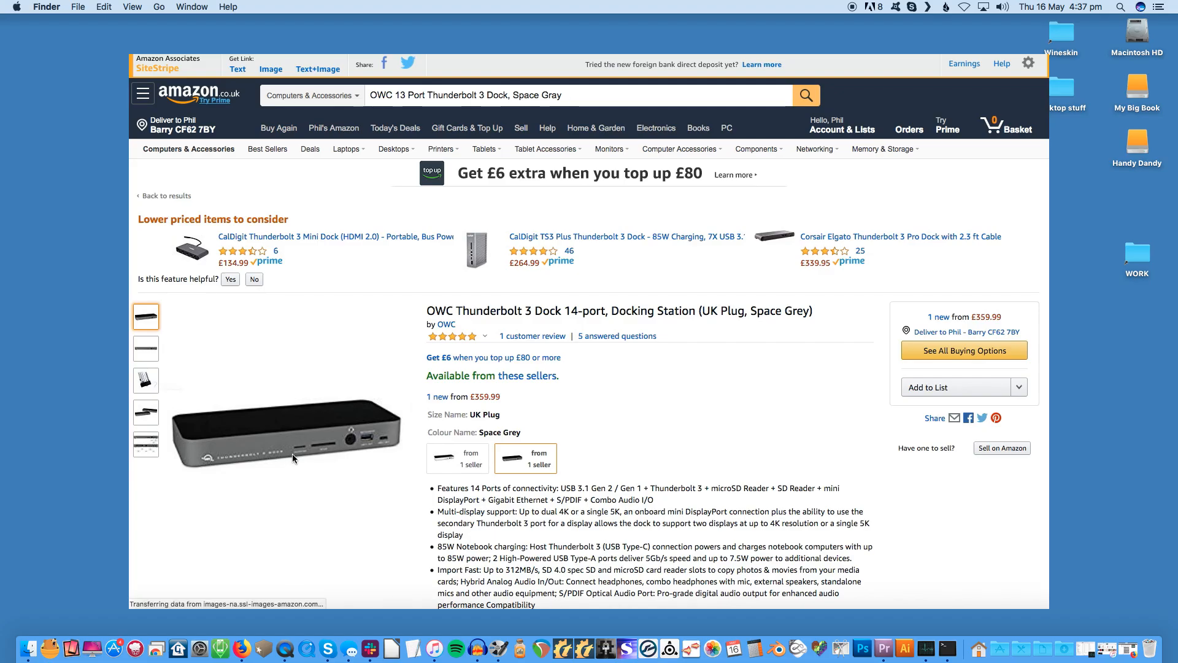
pyautogui.moveTo(294, 450)
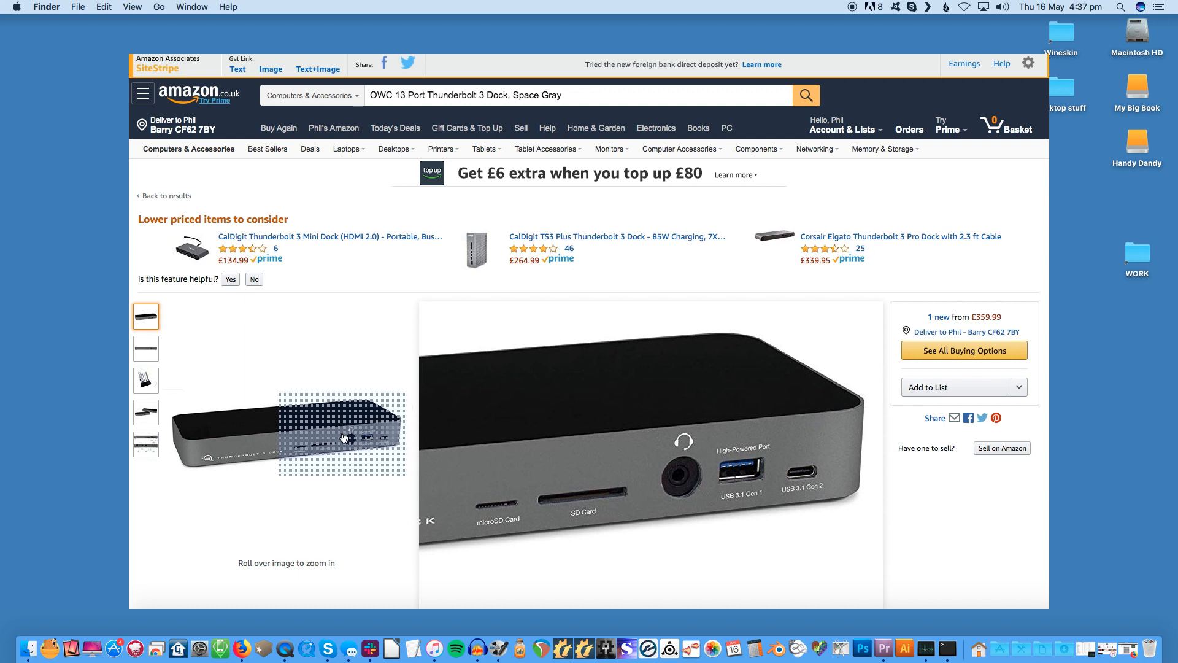
pyautogui.moveTo(220, 457)
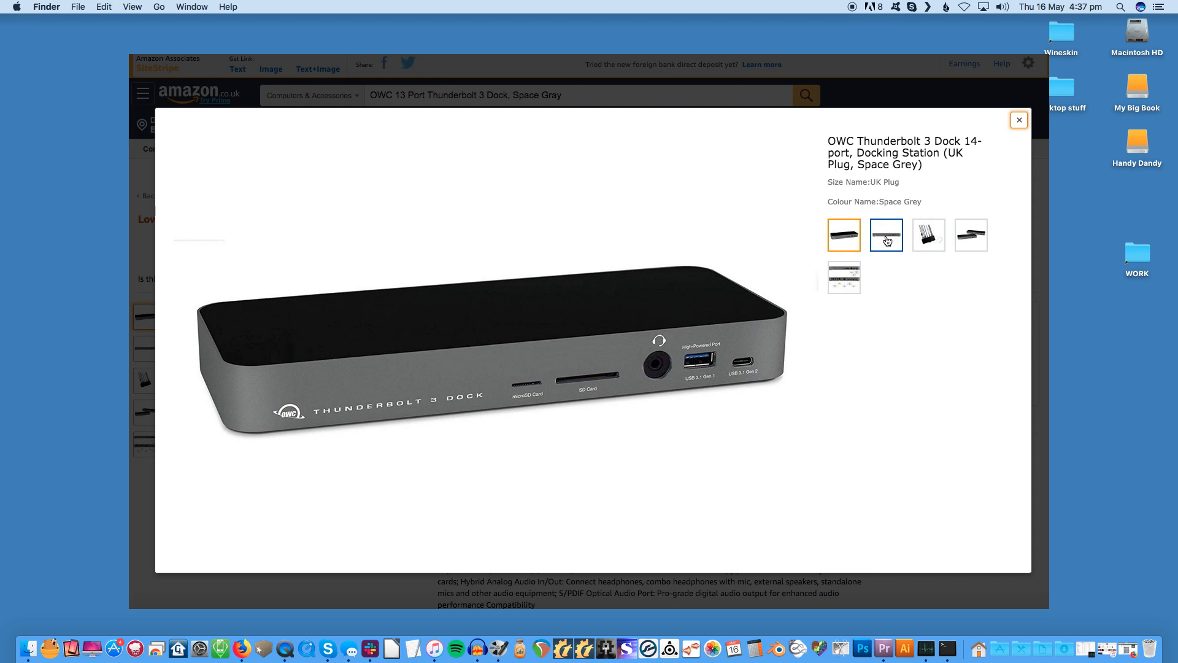
# Step: View the OWC dock's front photo, cables-plugged-in photo and combined front/rear views
pyautogui.click(886, 234)
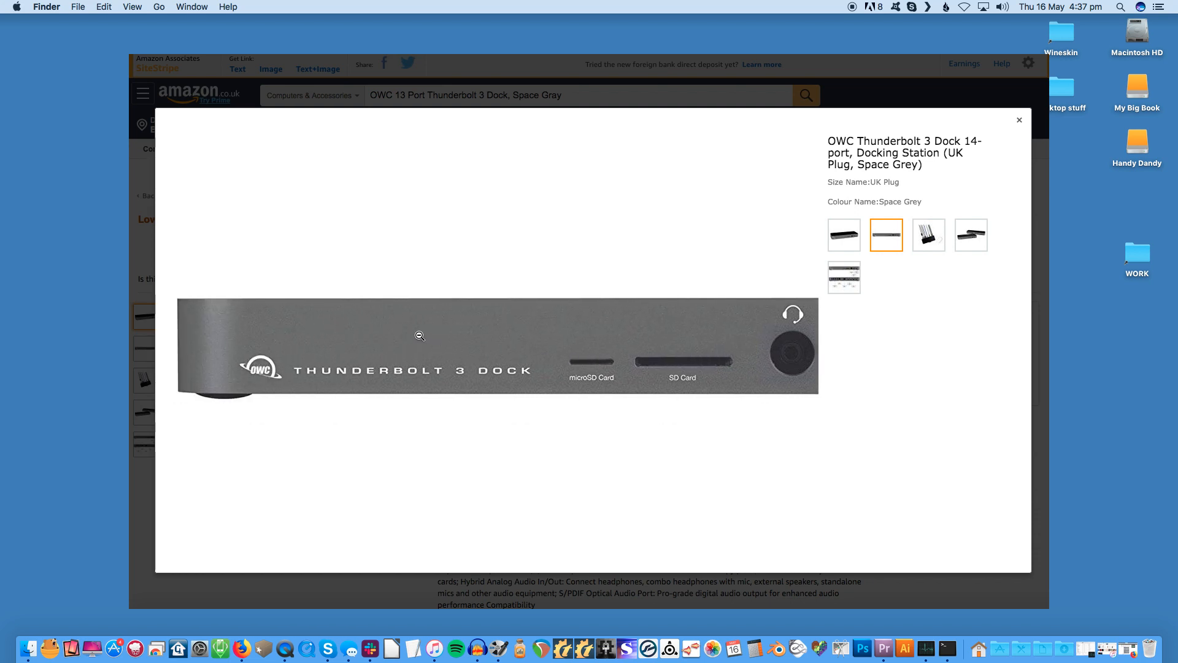
pyautogui.click(844, 234)
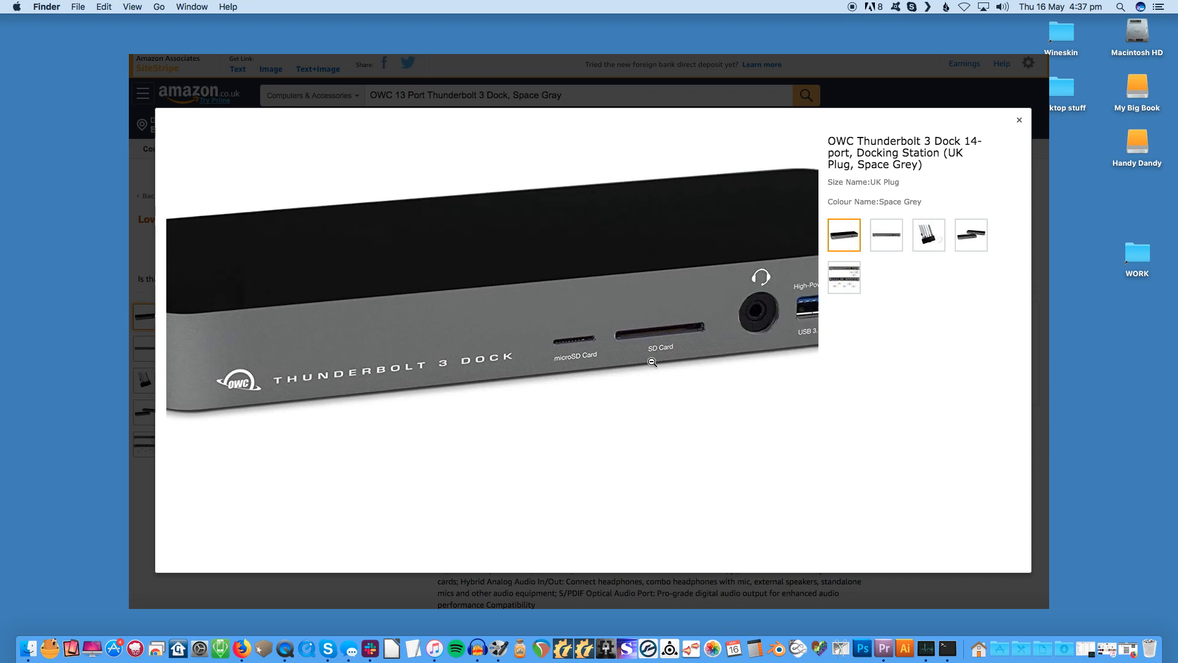
pyautogui.click(928, 235)
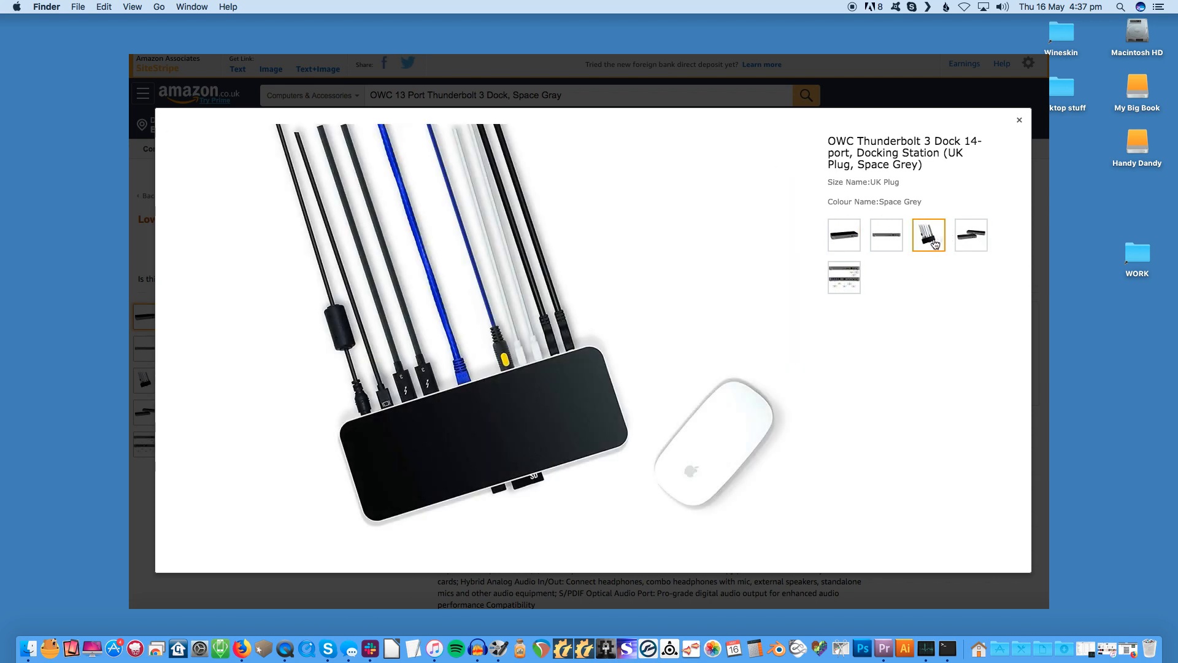
pyautogui.moveTo(570, 351)
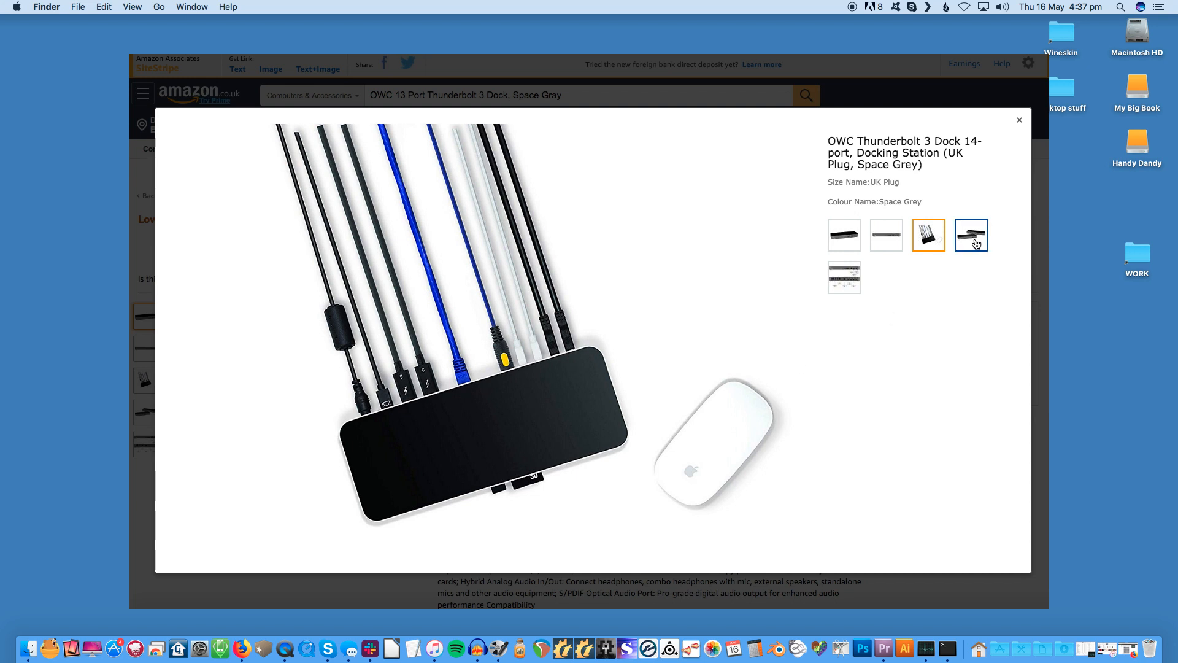
pyautogui.click(970, 236)
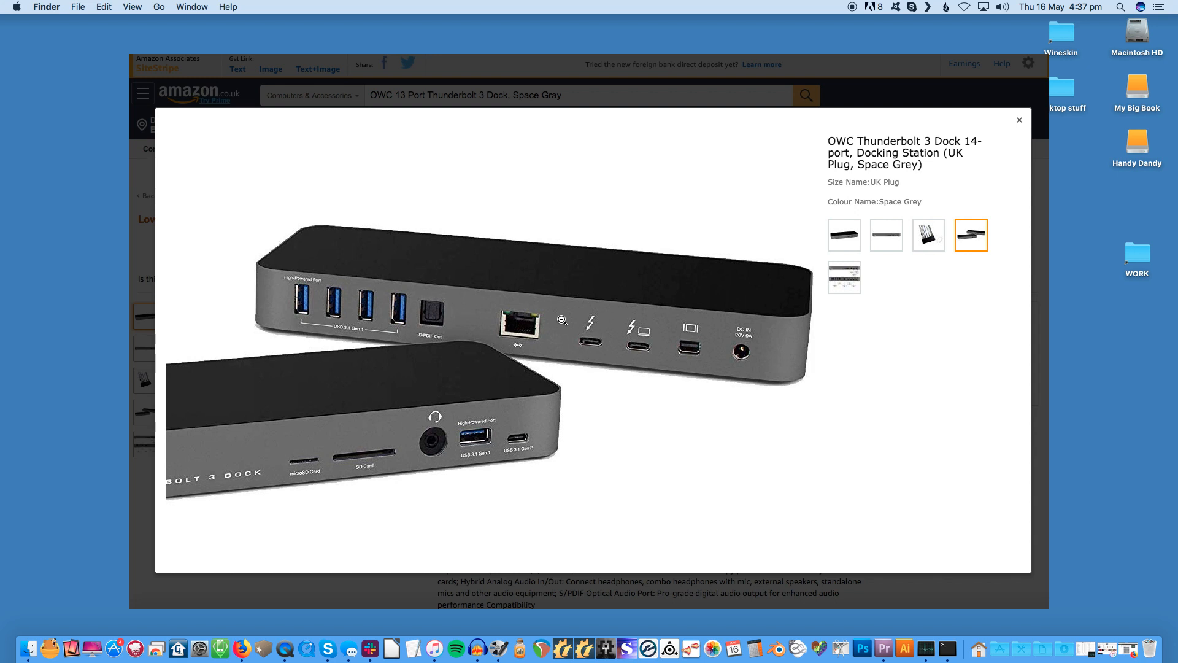
# Step: Show the OWC dock's labelled port diagram, then close the image viewer
pyautogui.click(843, 276)
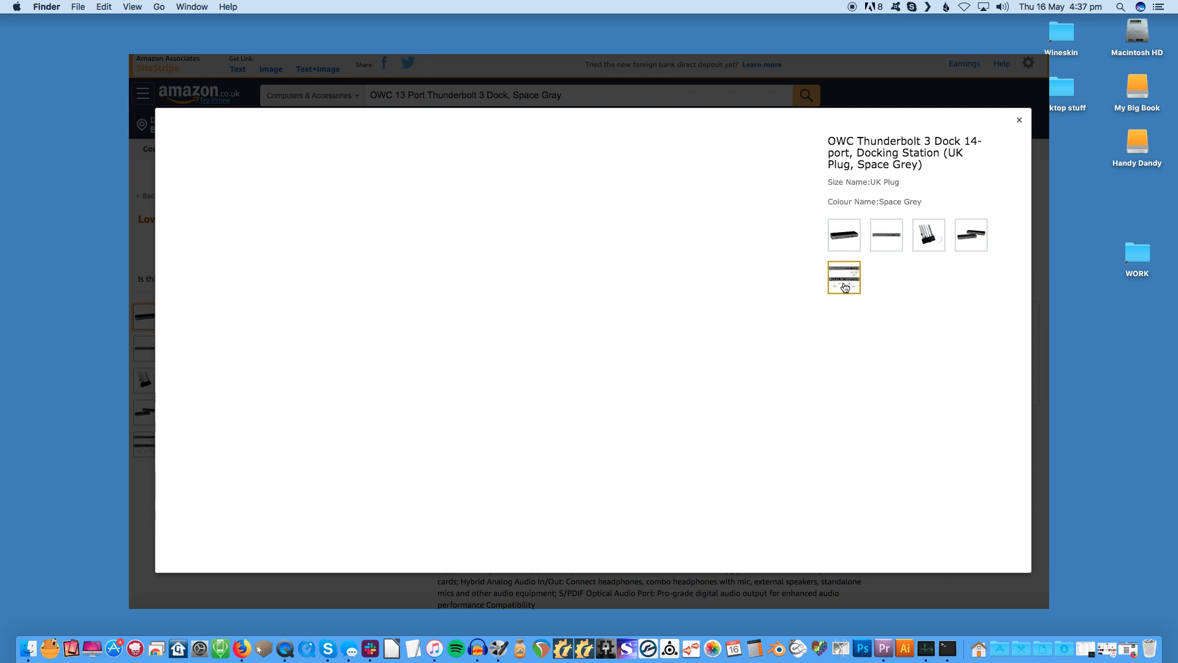
pyautogui.click(844, 276)
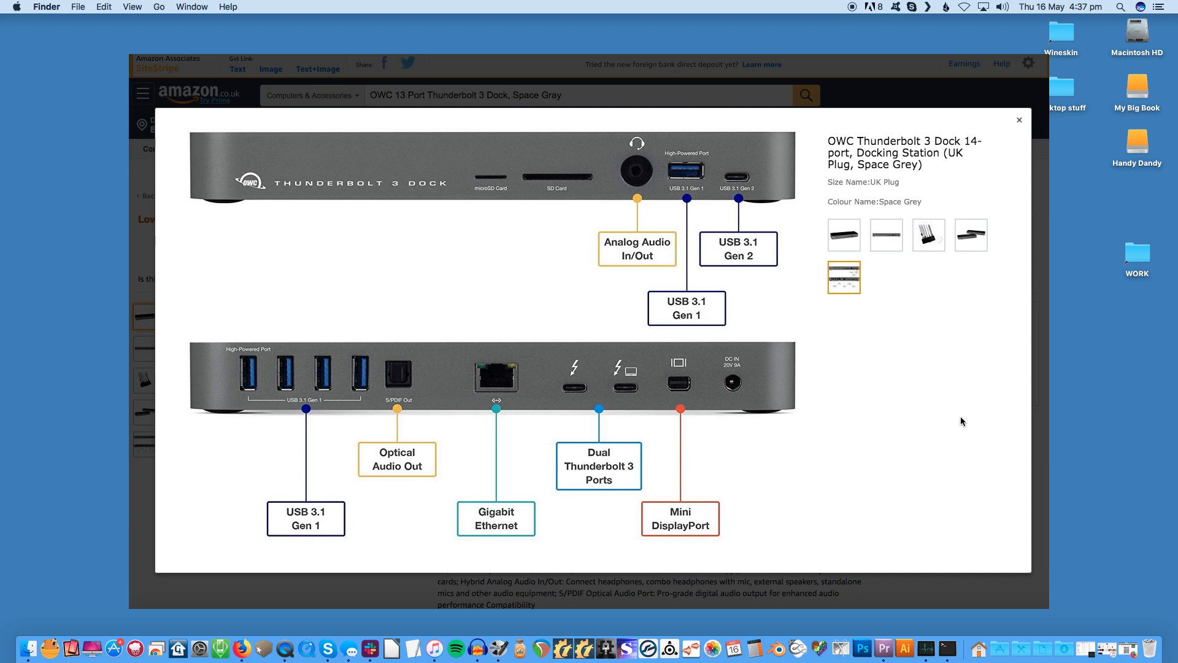
pyautogui.click(1019, 121)
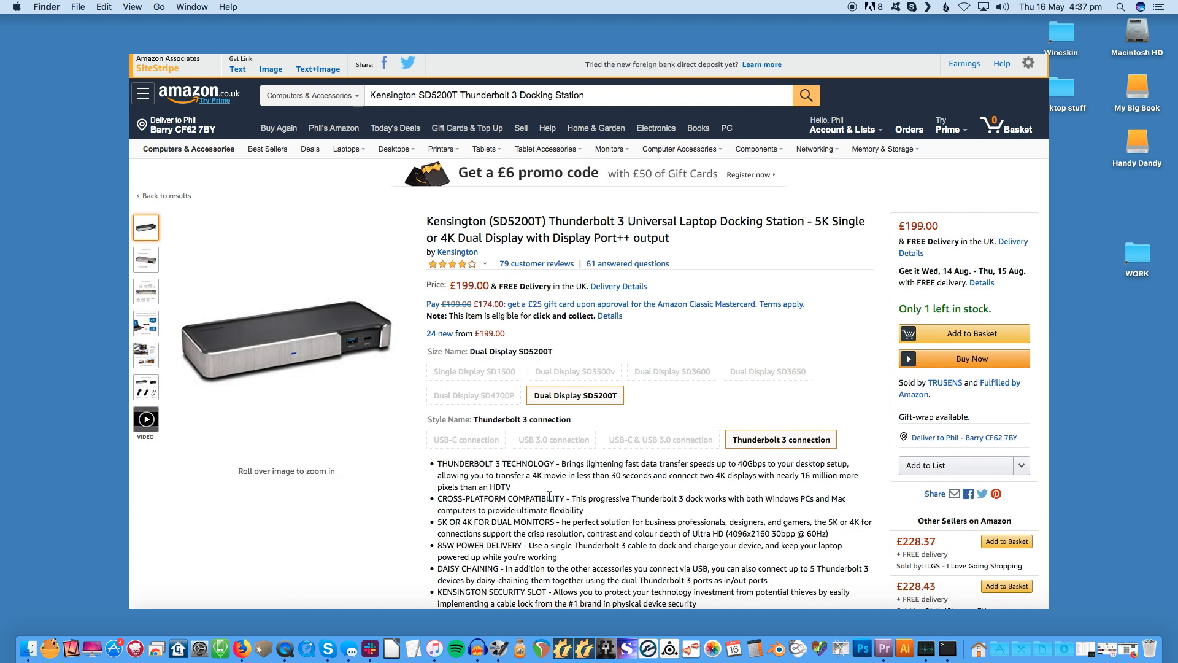
pyautogui.moveTo(303, 358)
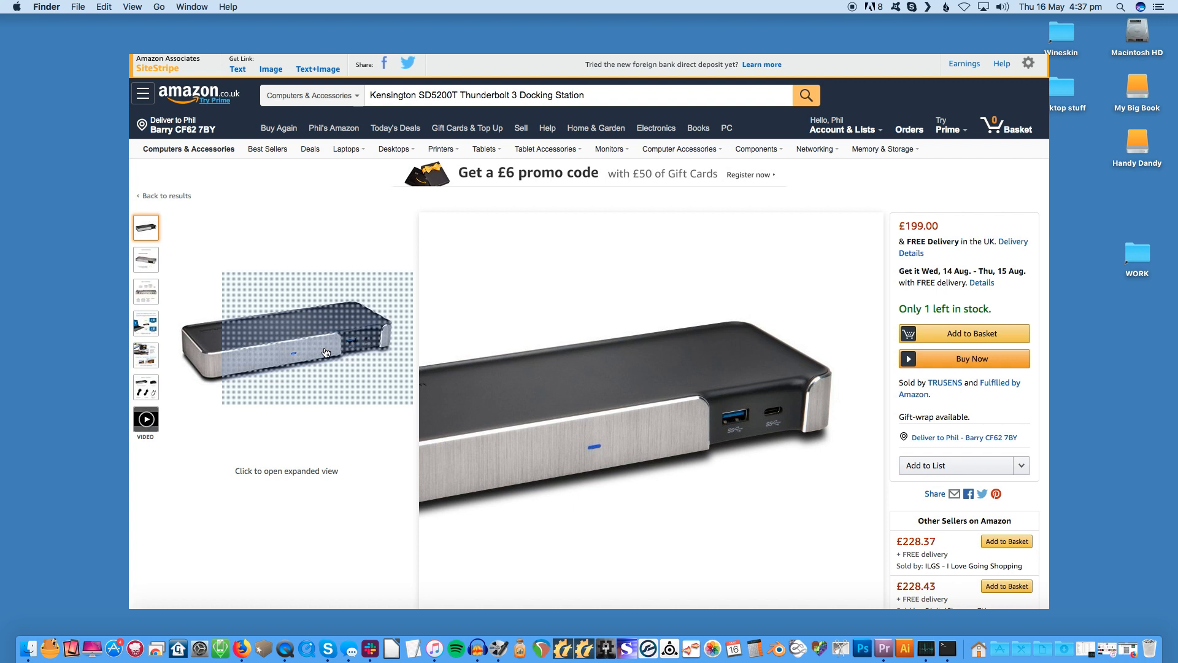
# Step: Enlarge the Kensington SD5200T dock's main product image in the viewer
pyautogui.click(316, 339)
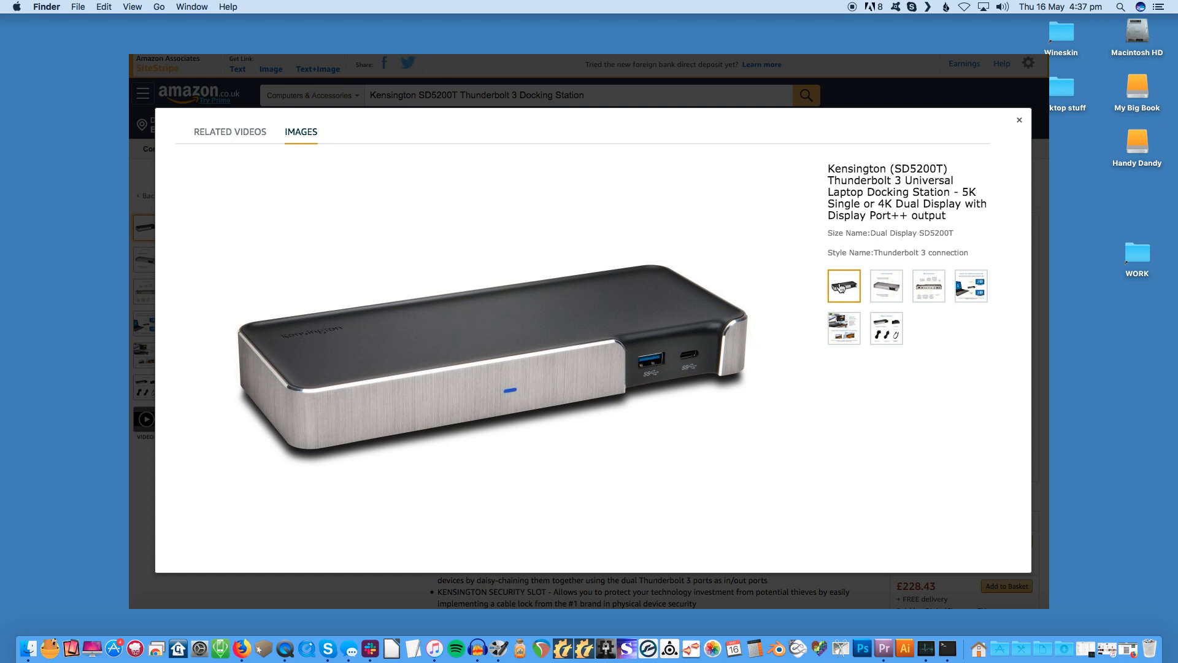
# Step: View the Kensington dock's front connections diagram, next image and bandwidth/daisy-chain image
pyautogui.click(887, 286)
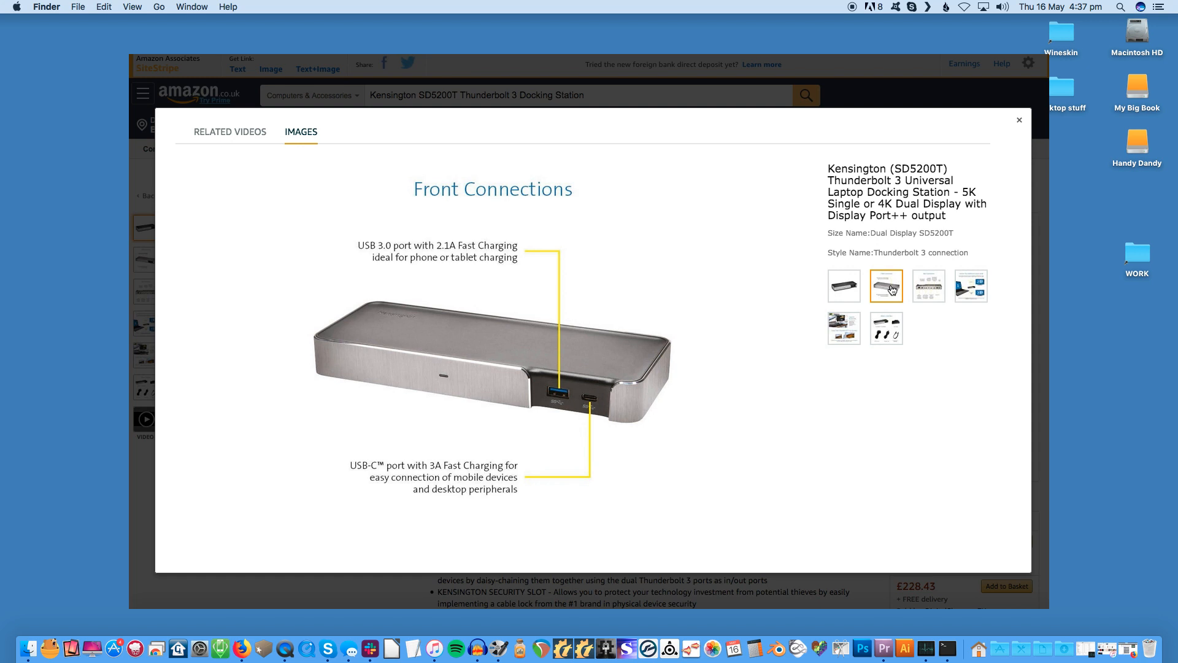
pyautogui.moveTo(891, 290)
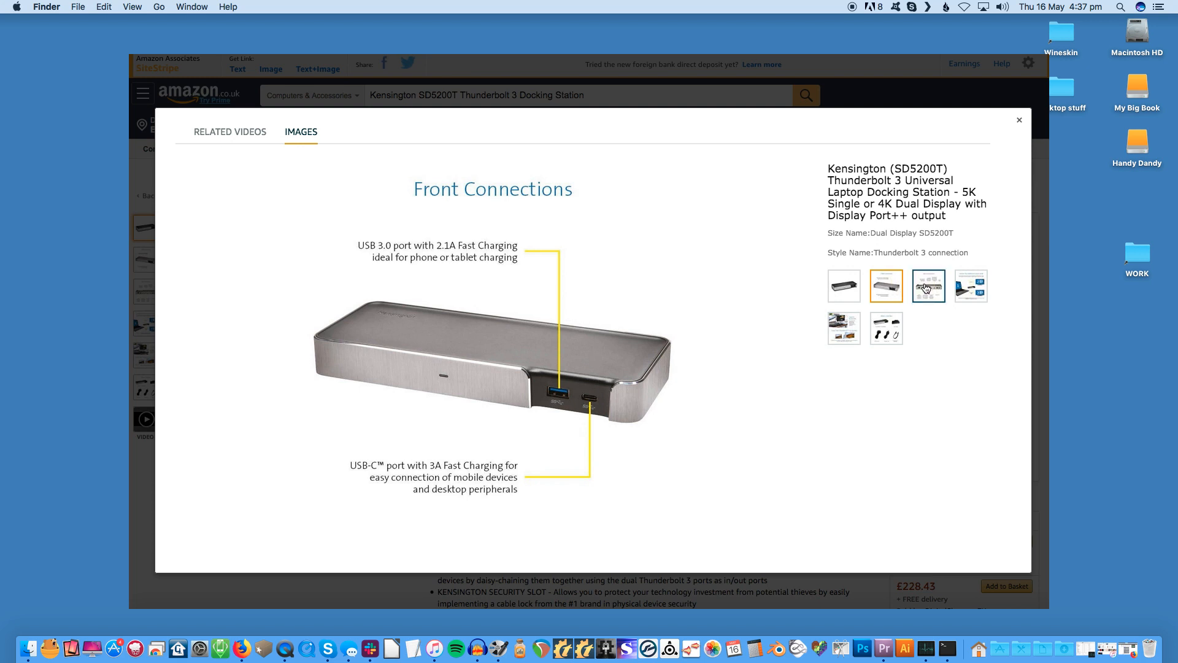
pyautogui.click(970, 286)
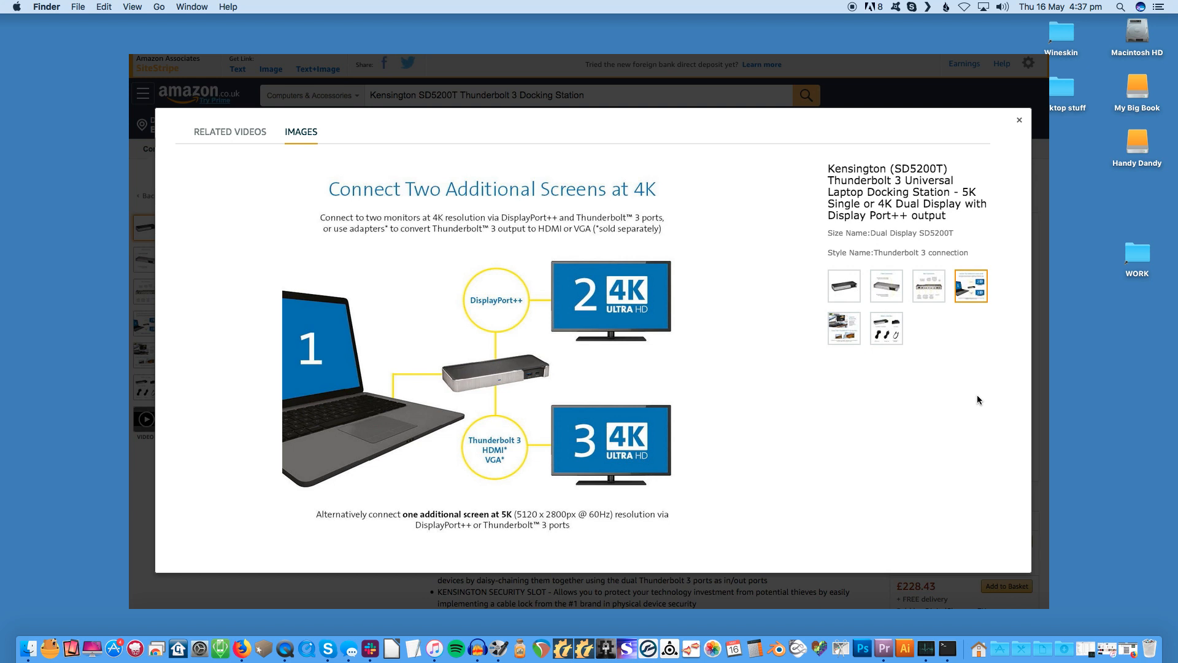
pyautogui.moveTo(924, 393)
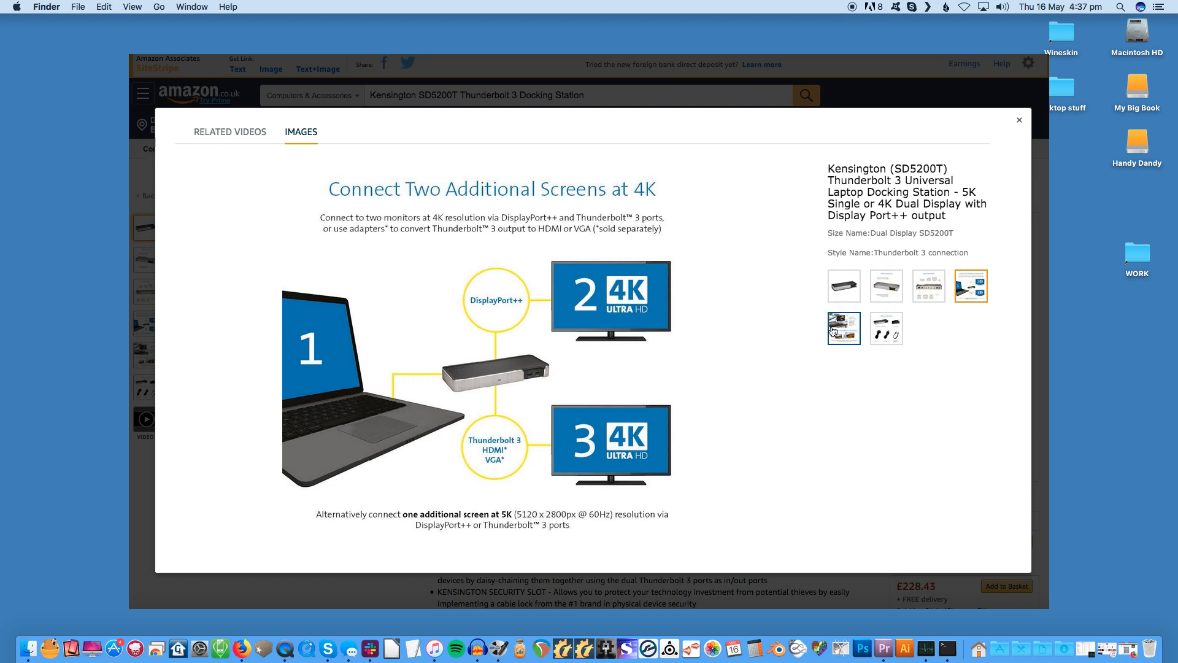
pyautogui.click(844, 329)
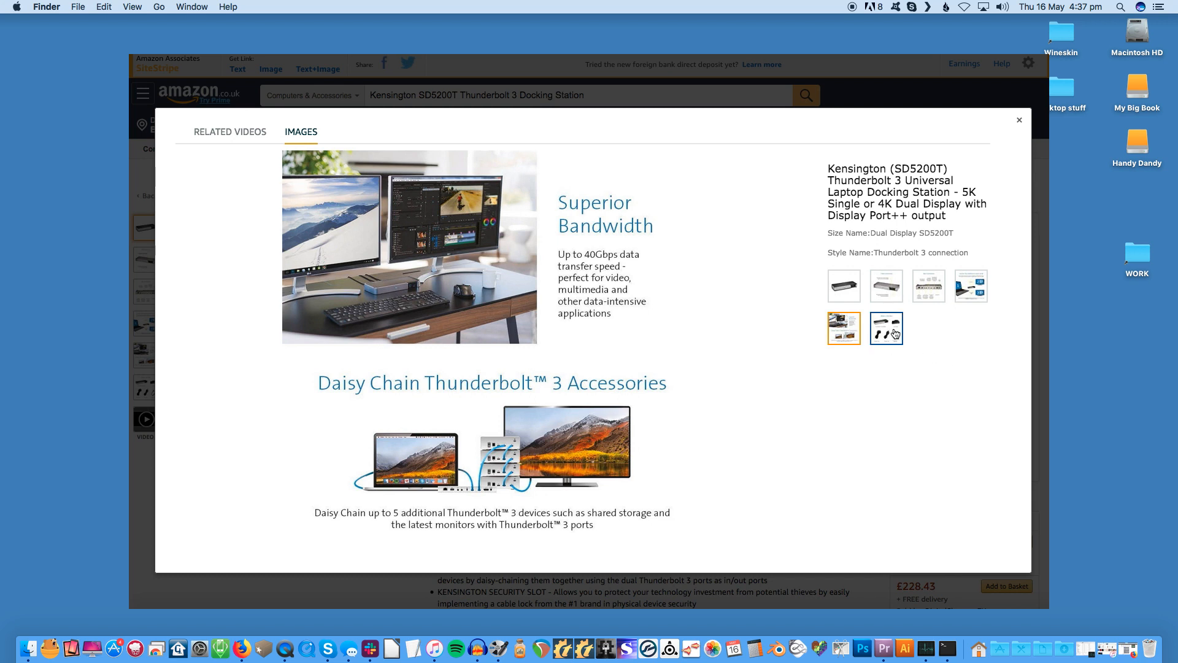
pyautogui.click(928, 286)
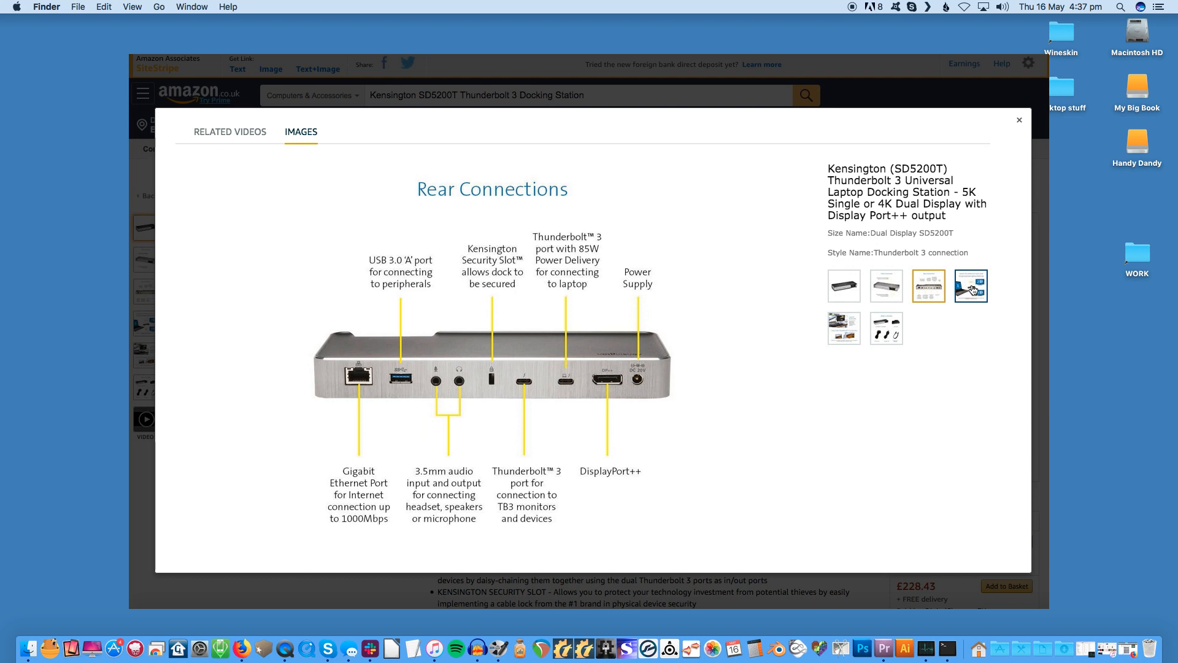
# Step: Show the Kensington dock's box contents photo, then close the gallery
pyautogui.click(885, 329)
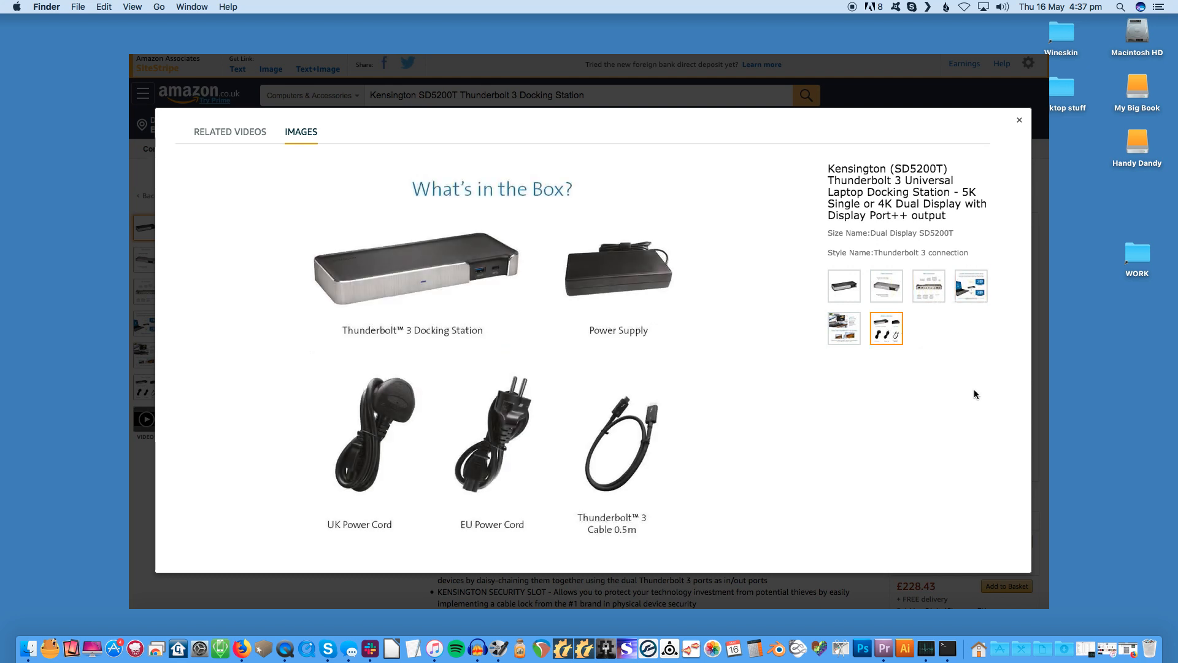
pyautogui.moveTo(956, 397)
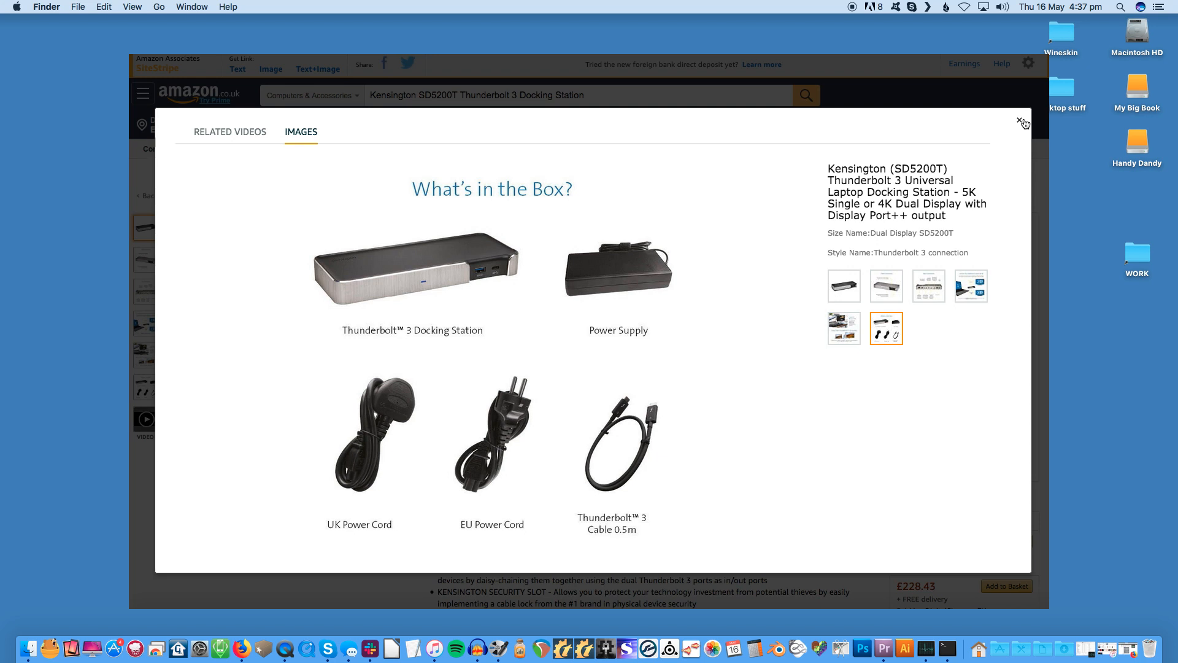
pyautogui.click(1023, 121)
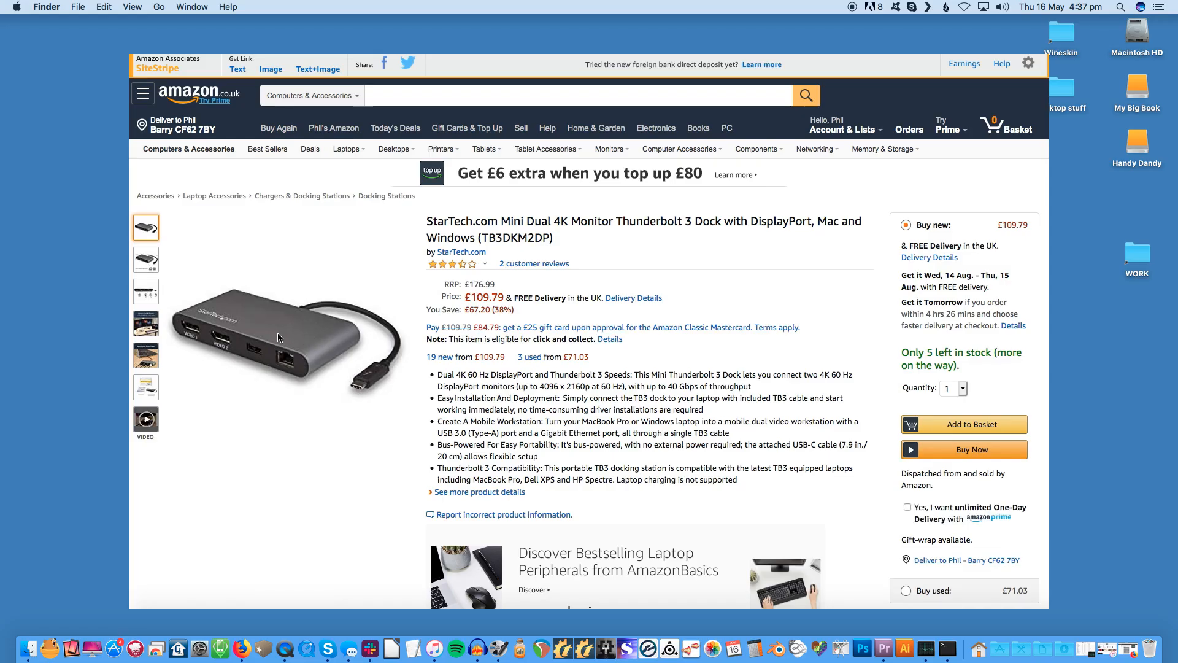
pyautogui.moveTo(281, 339)
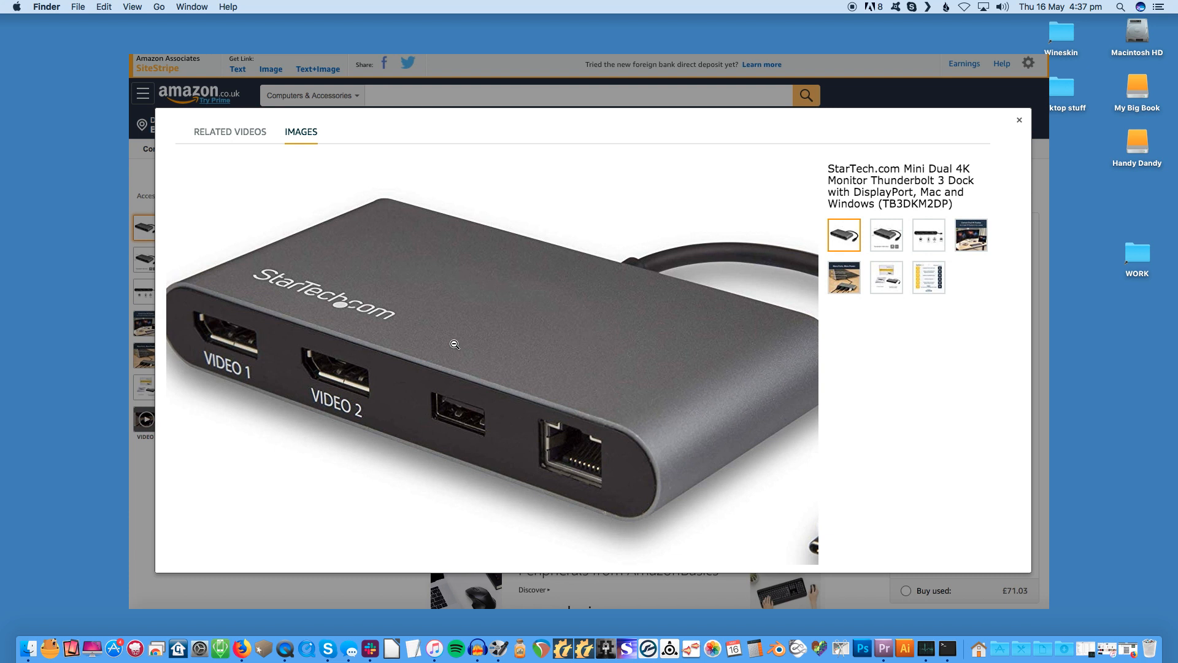
# Step: View the StarTech dock's other angle, dimensions picture, labelled port diagram and dual 4K displays photo
pyautogui.click(886, 234)
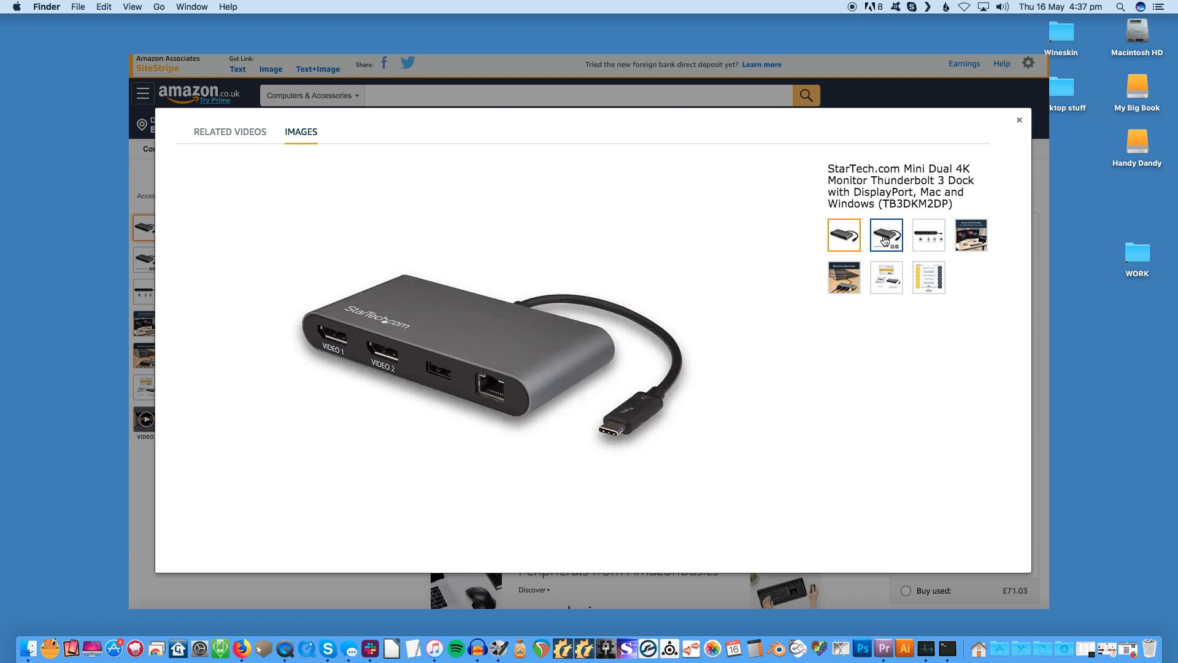
pyautogui.click(885, 234)
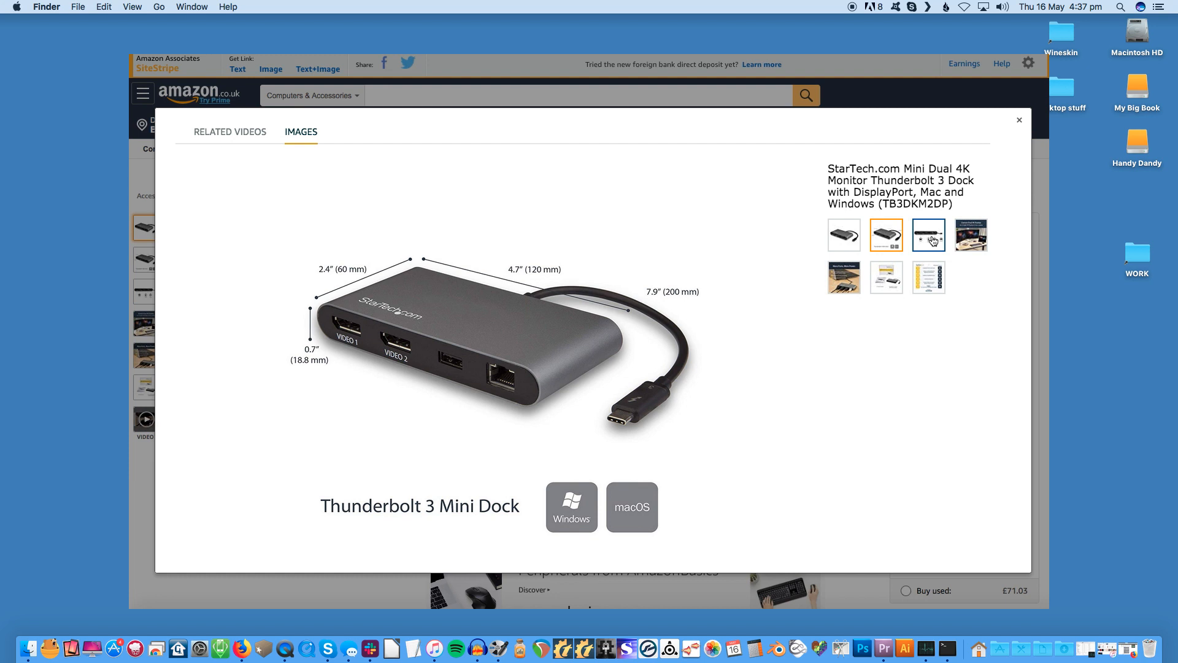
pyautogui.moveTo(934, 241)
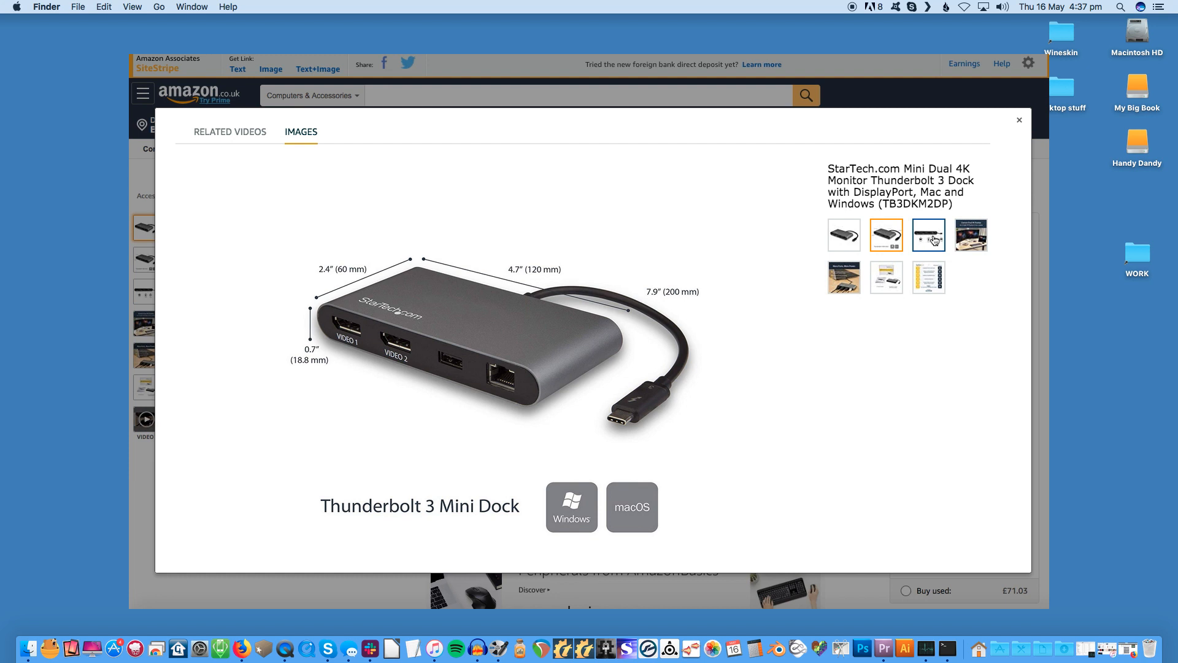
pyautogui.click(928, 234)
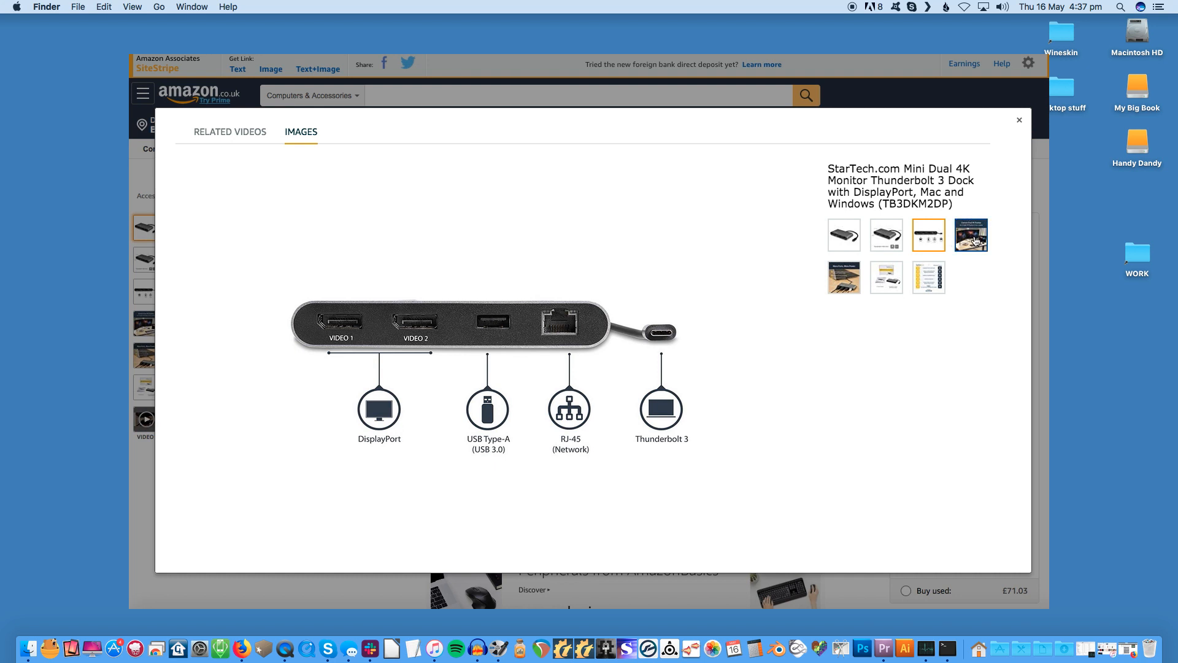
pyautogui.click(969, 234)
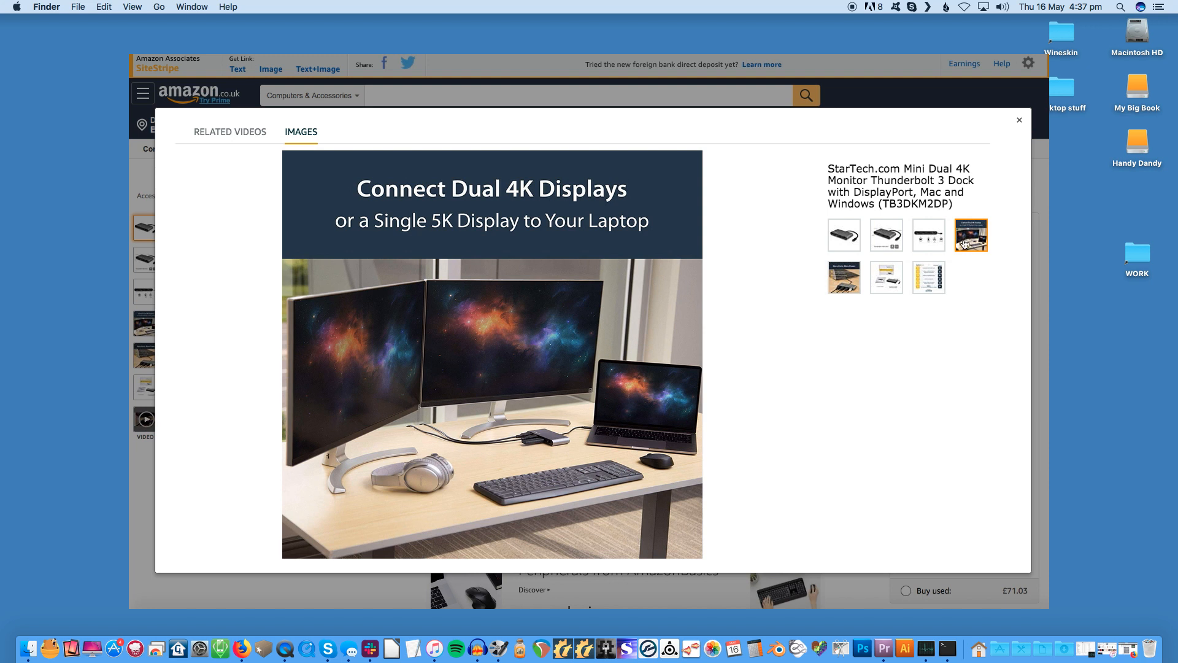
pyautogui.moveTo(968, 247)
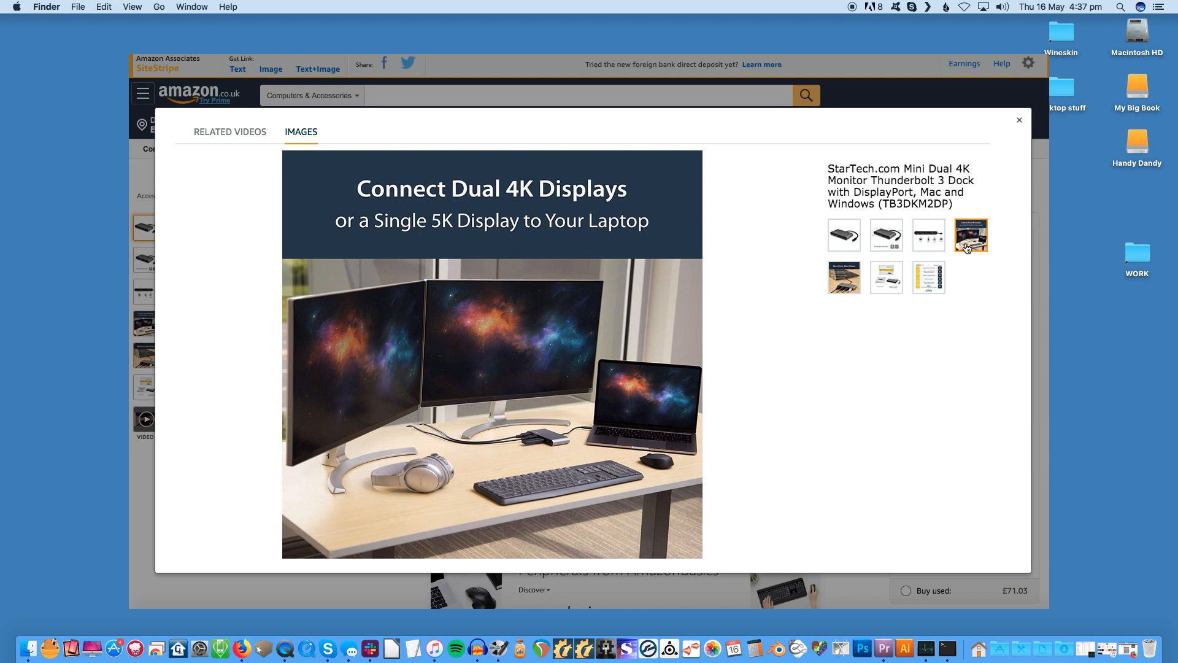
pyautogui.moveTo(899, 345)
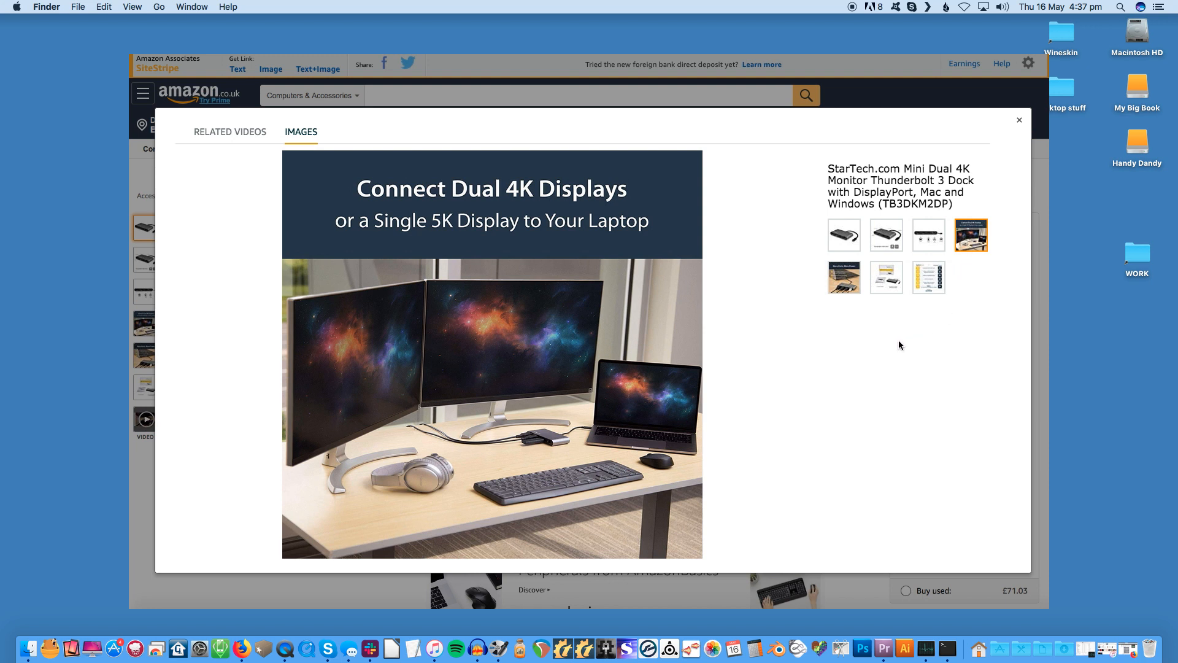
pyautogui.moveTo(899, 341)
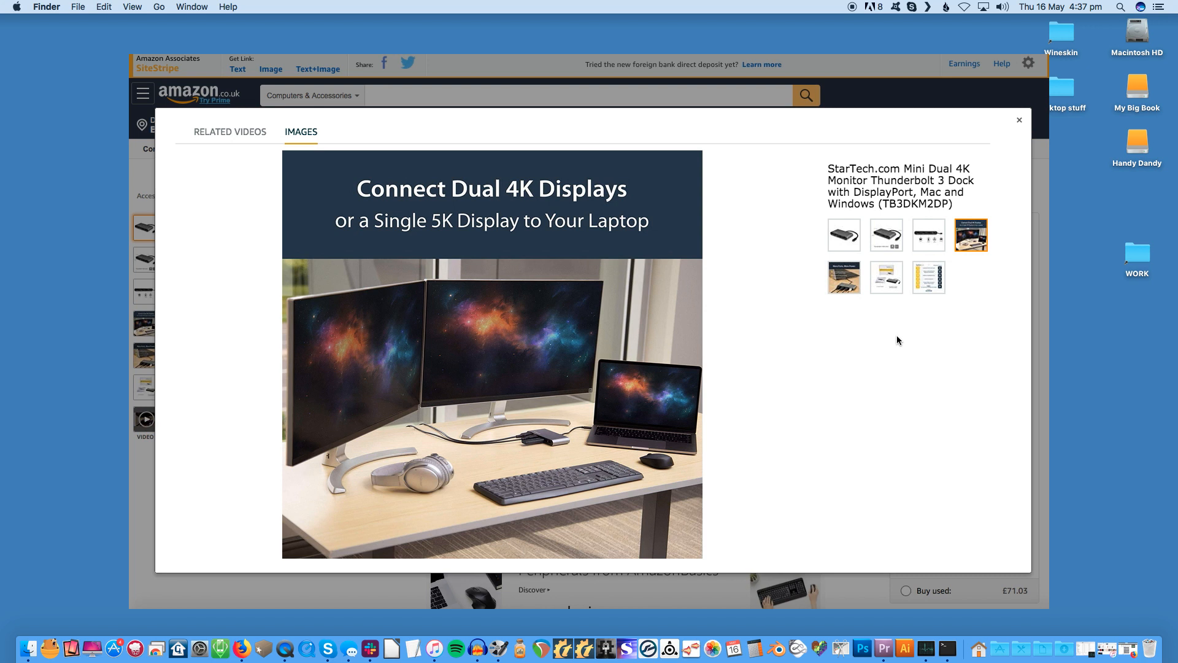
pyautogui.moveTo(896, 339)
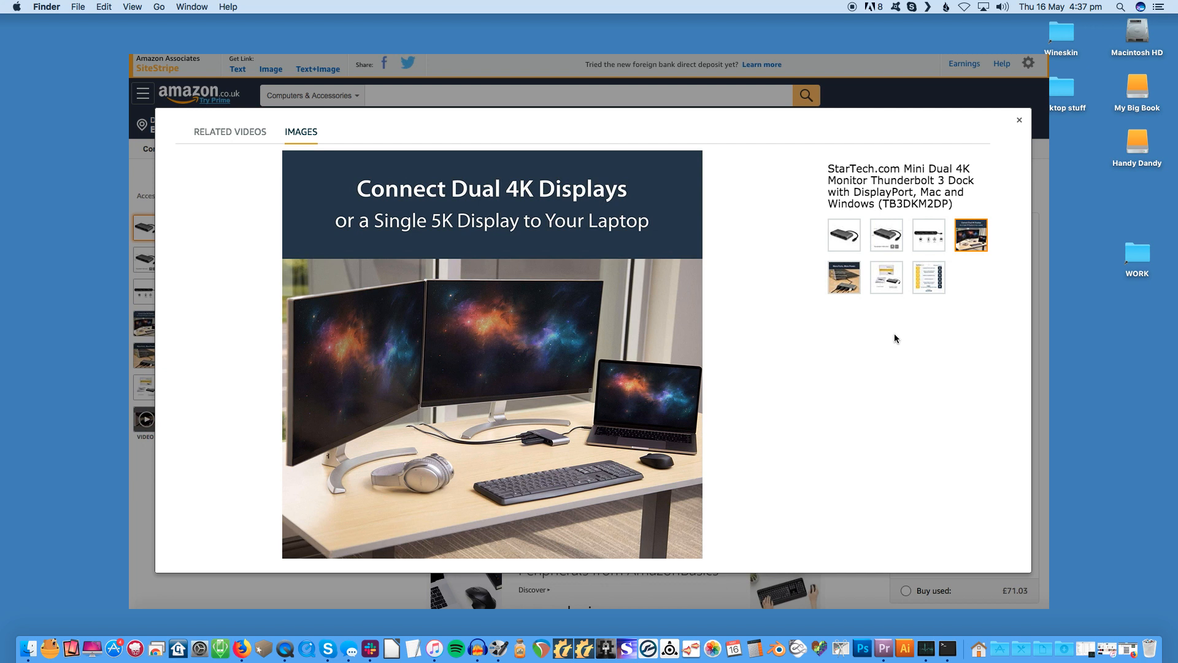
# Step: Show the More Ports. More Power. picture and the StarTech box contents photo
pyautogui.click(844, 278)
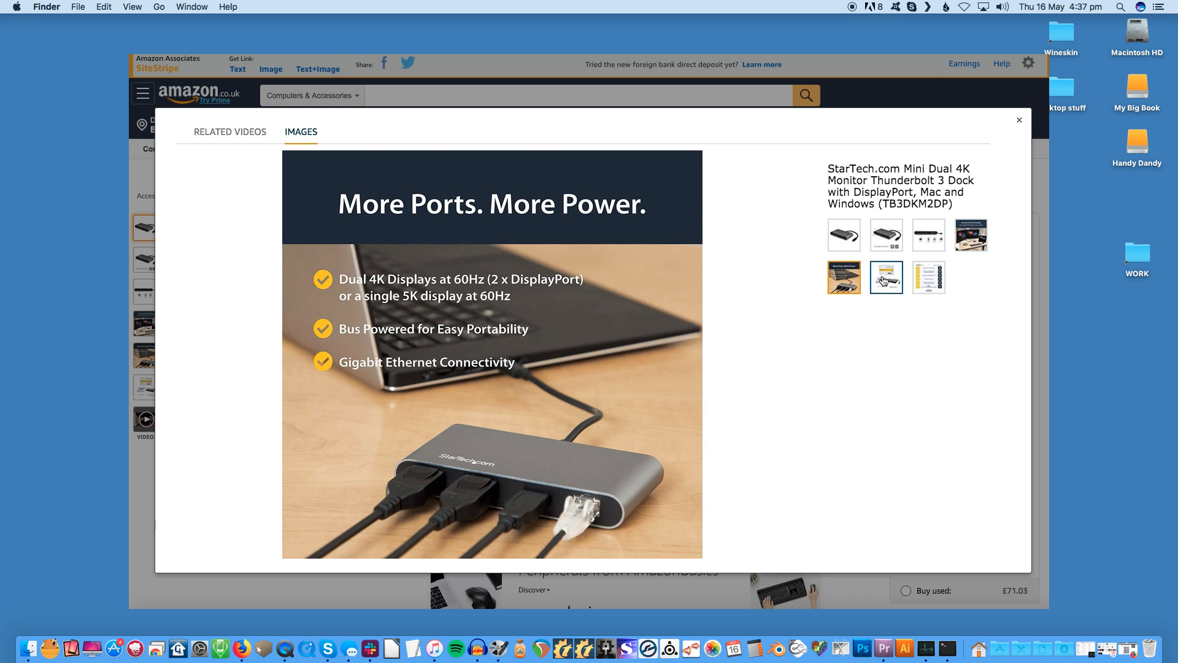
pyautogui.click(886, 276)
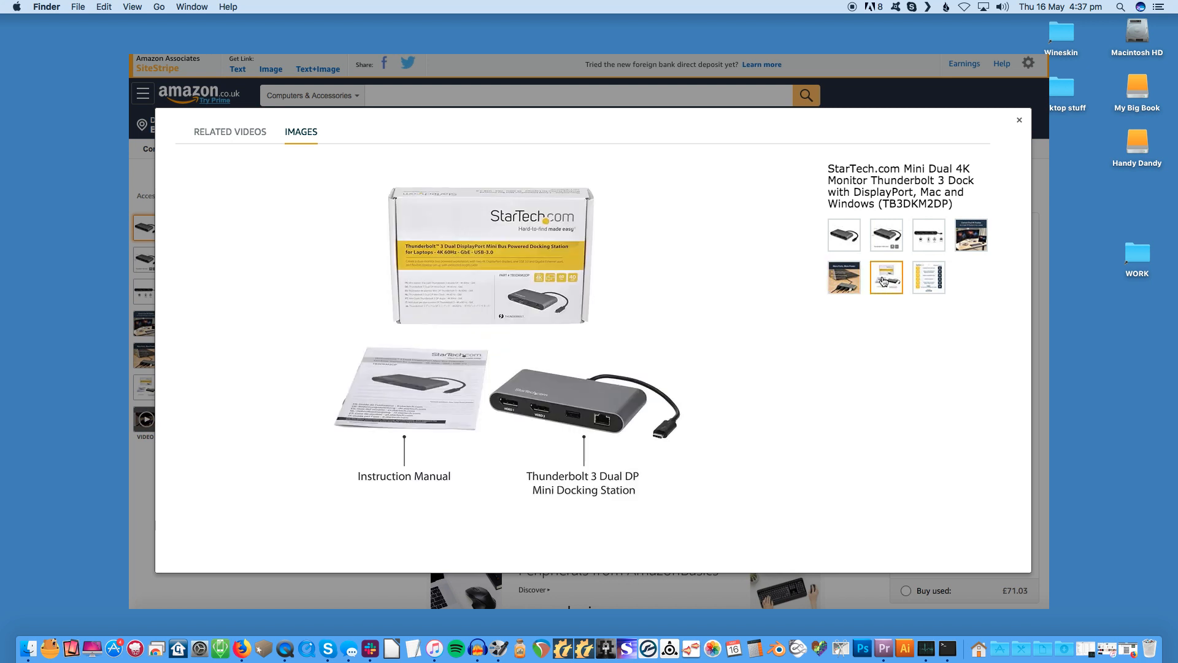
pyautogui.moveTo(891, 332)
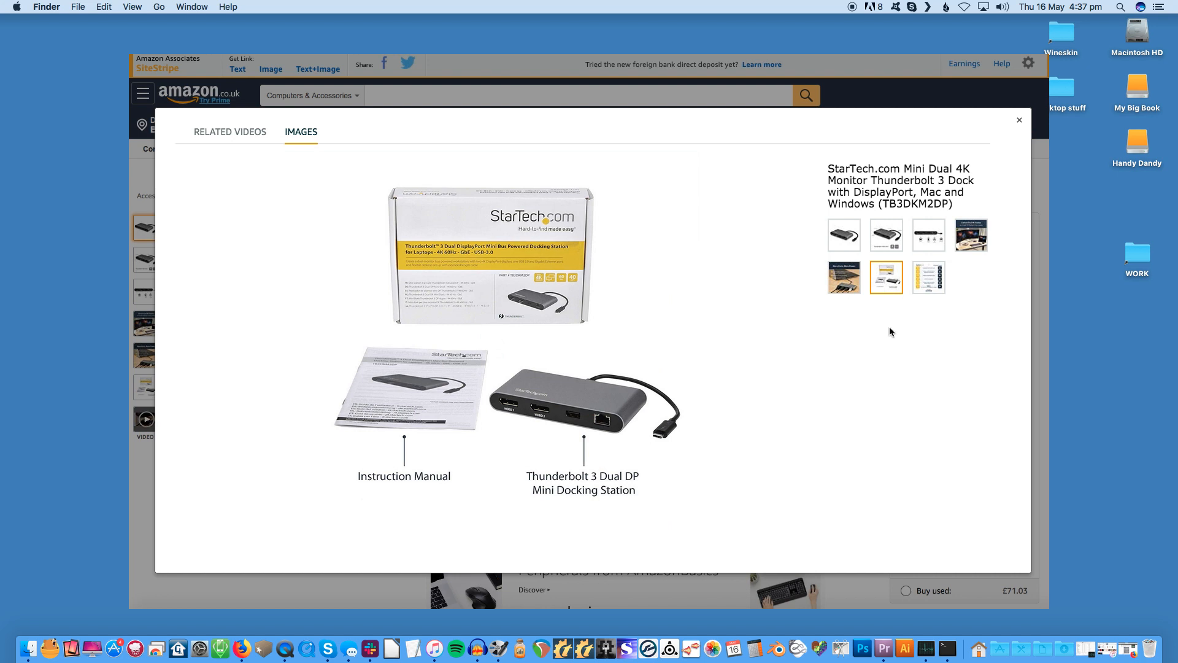
pyautogui.moveTo(881, 326)
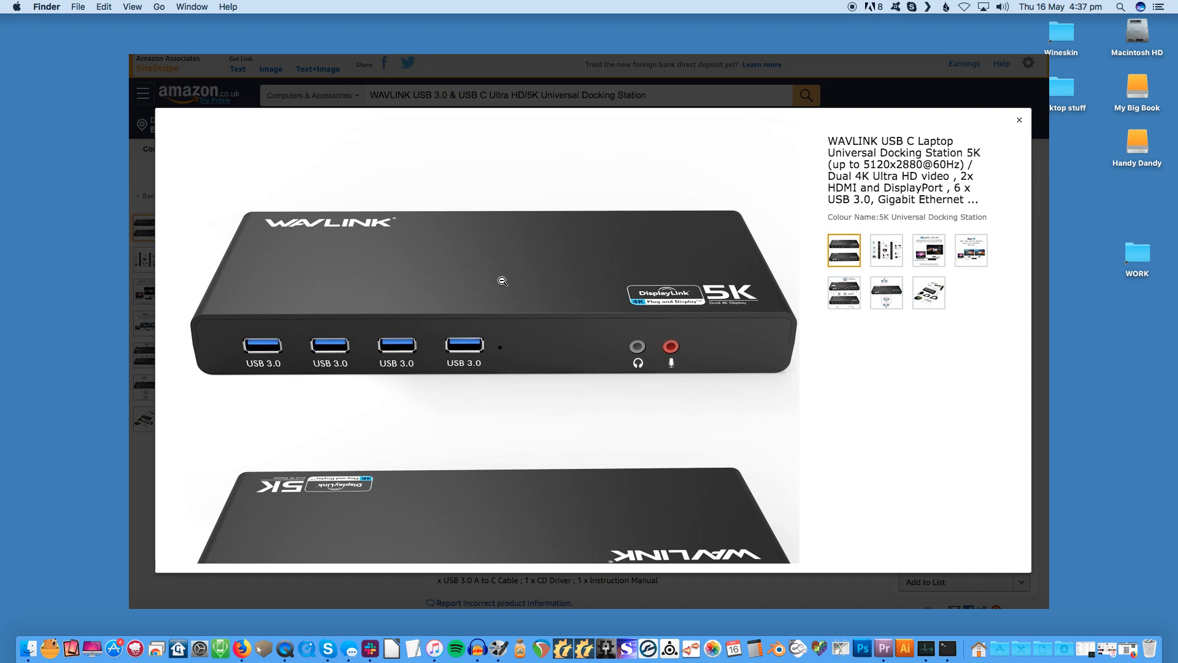
# Step: View the WAVLINK connection diagram, single 5K and dual 4K pictures, ending on the labelled port layout
pyautogui.scroll(-3)
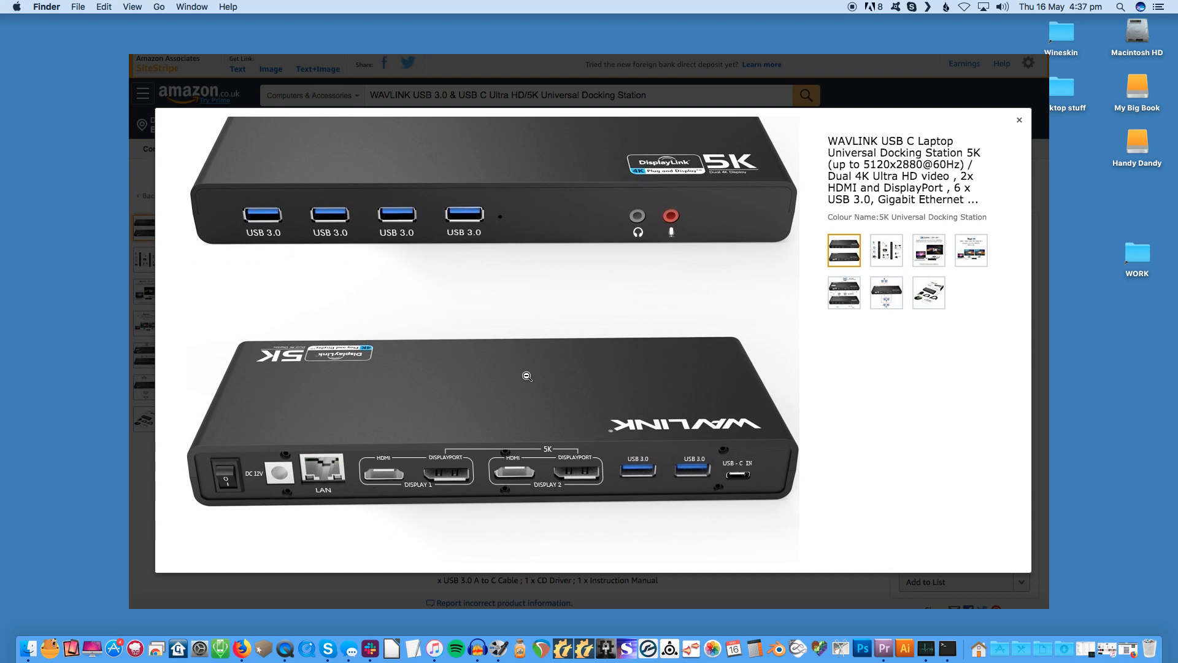
pyautogui.click(886, 249)
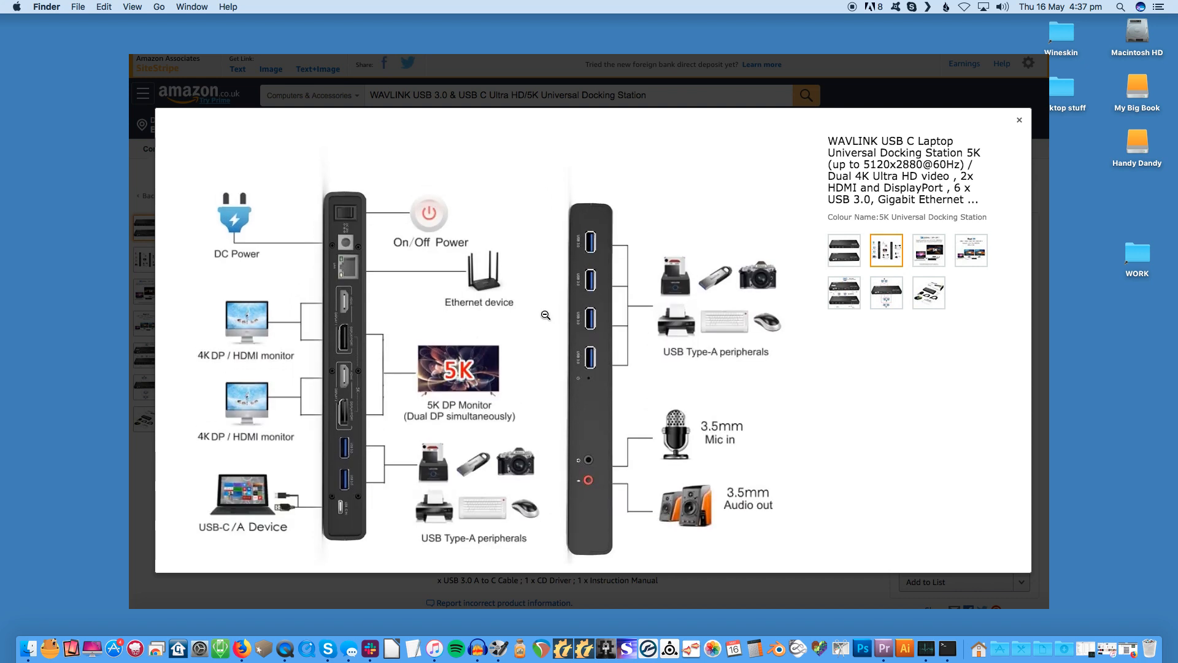
pyautogui.click(928, 251)
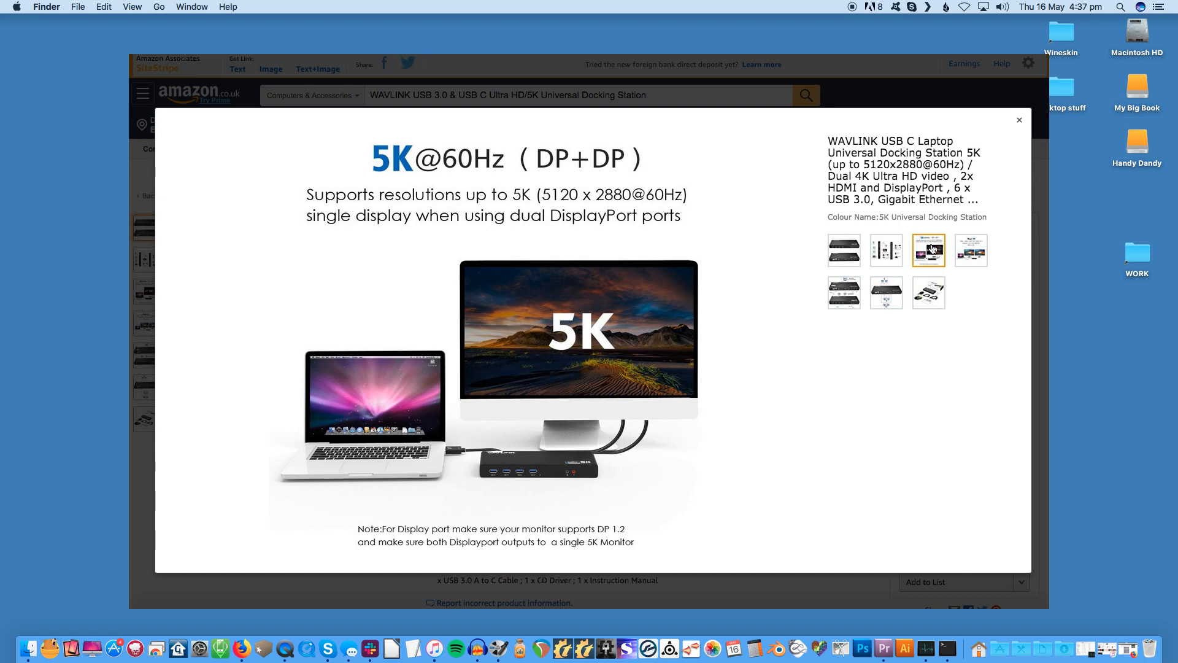
pyautogui.click(970, 250)
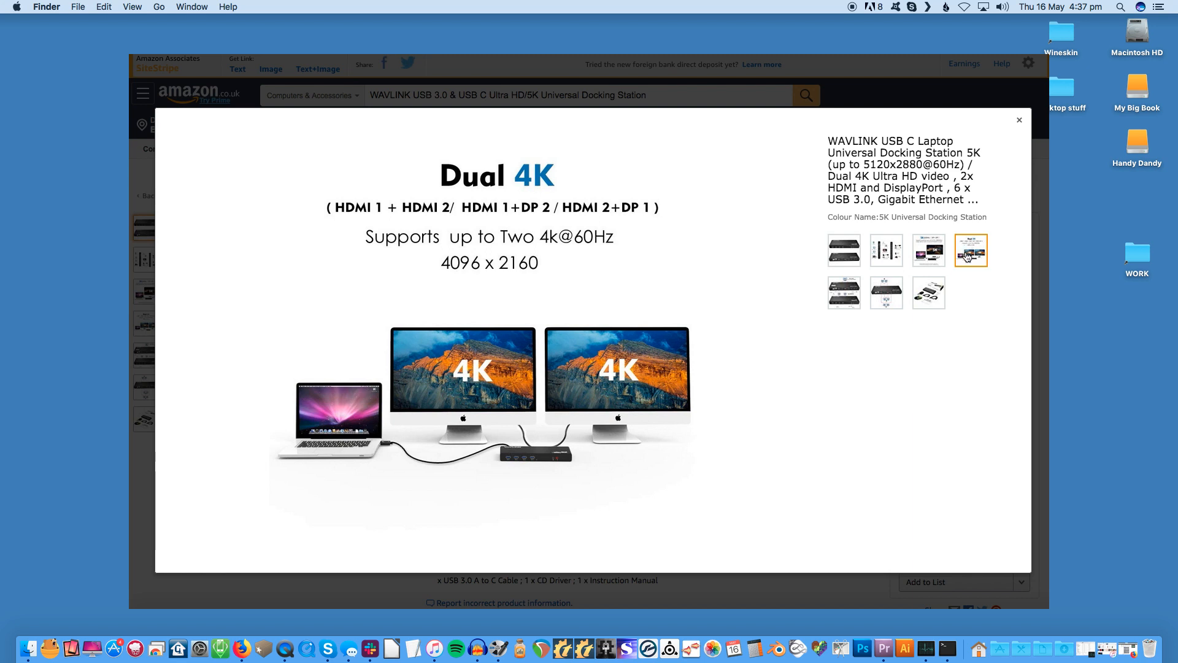
pyautogui.click(844, 293)
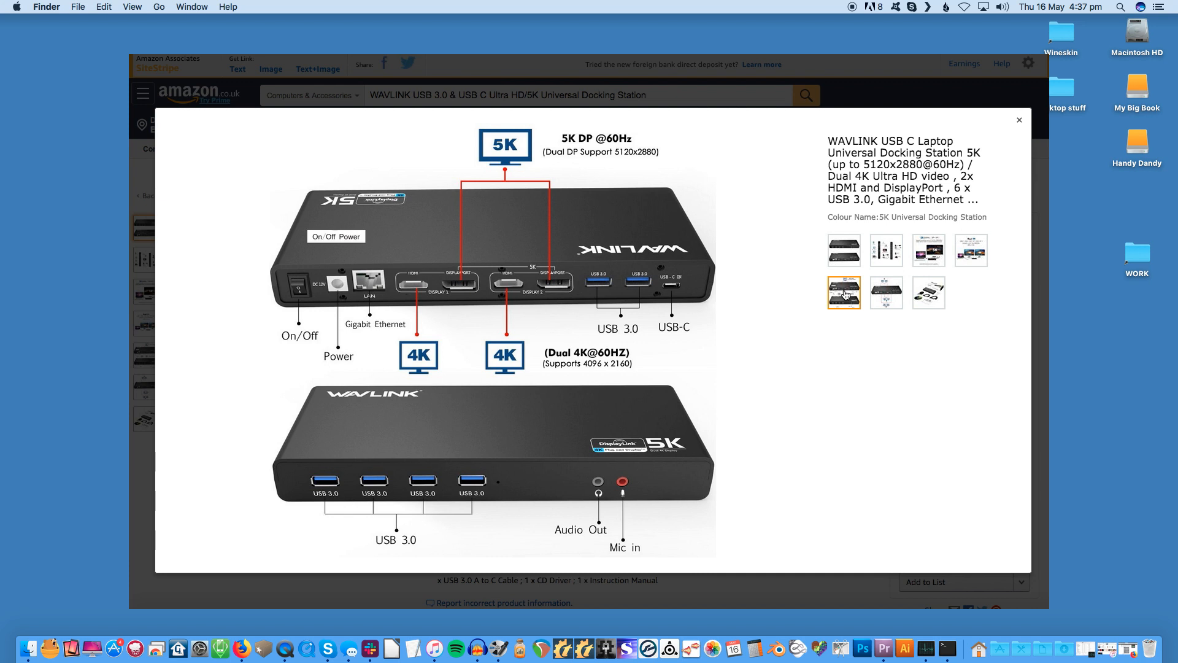
pyautogui.moveTo(846, 293)
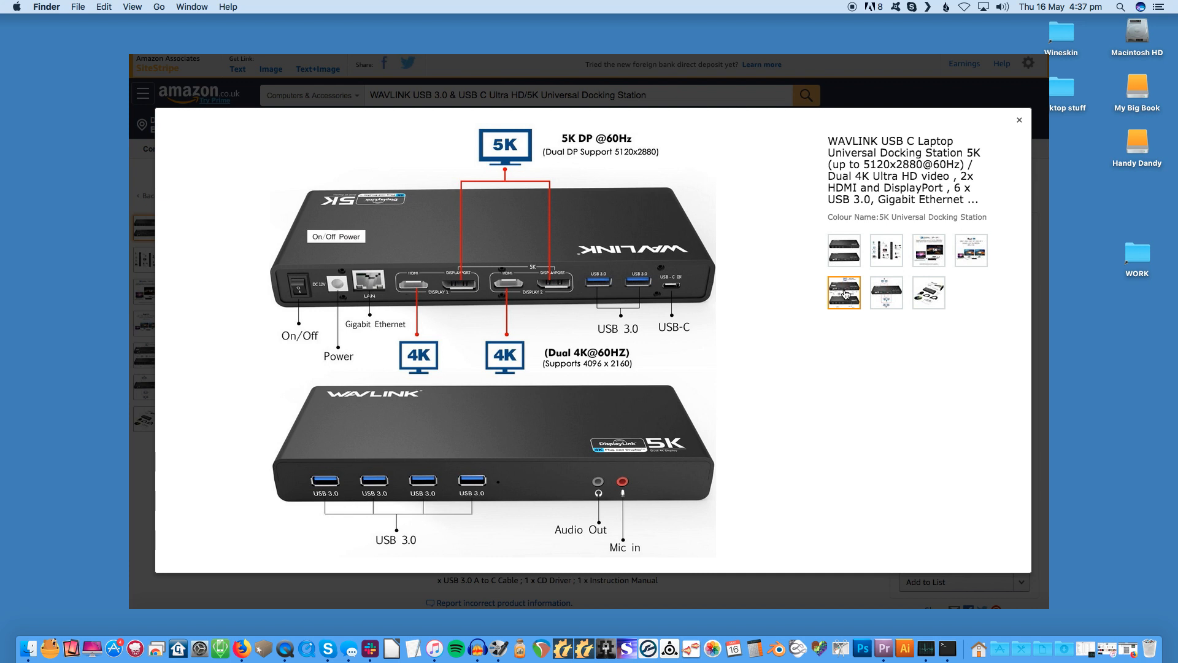